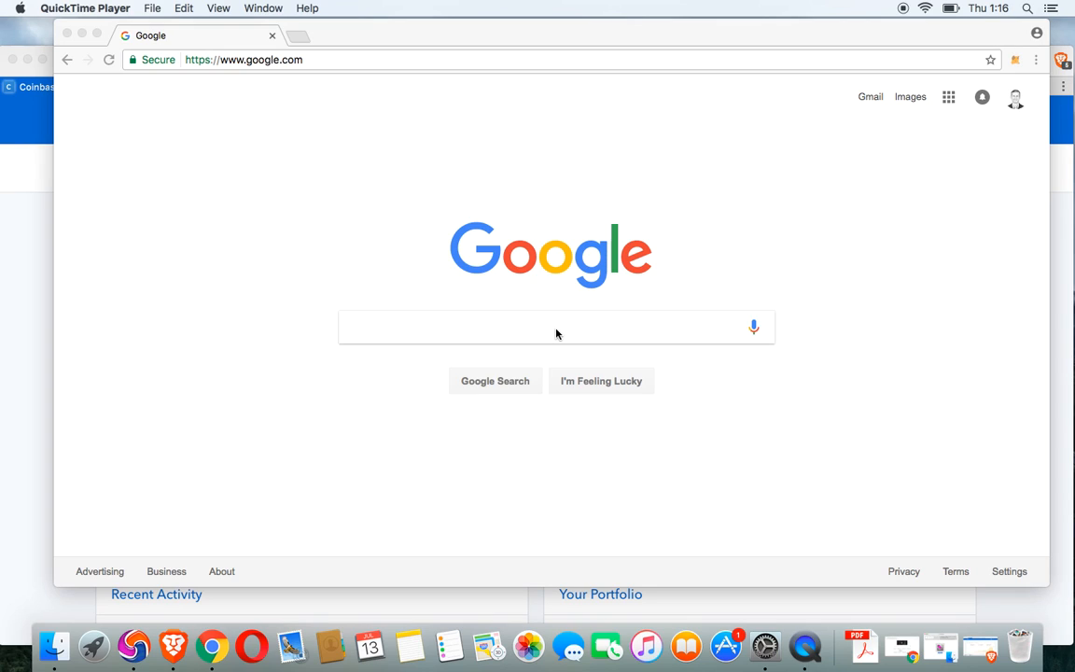
{"action": "mouse_move", "coordinate": [563, 328]}
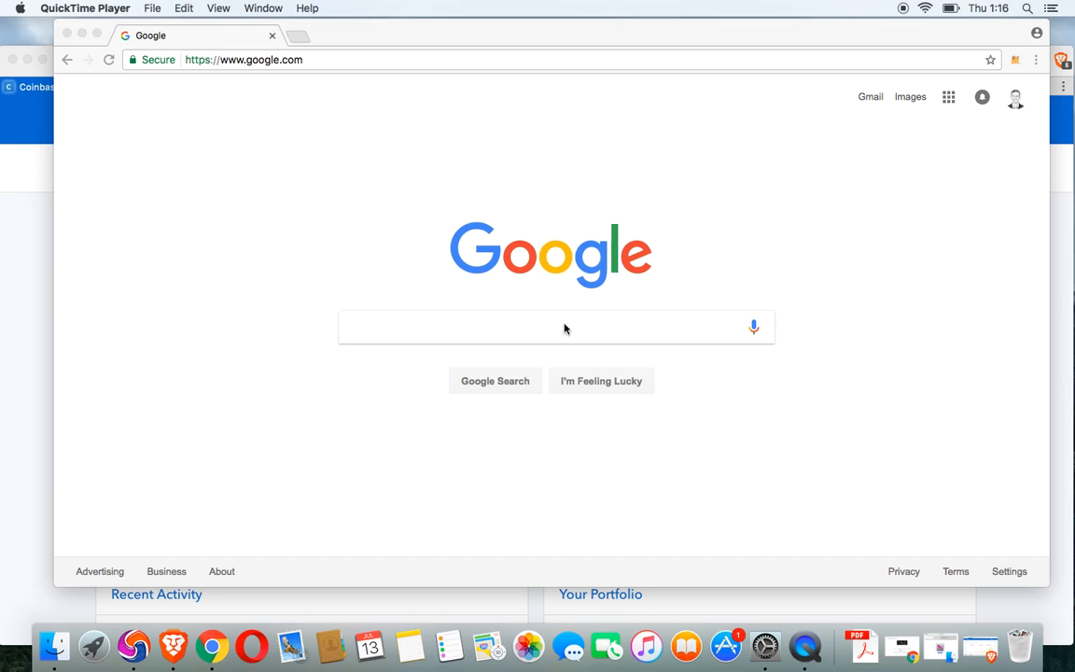
Step: Search Google for 'metamask chrome plugin' and open the metamask.io result
{"action": "type", "text": "m"}
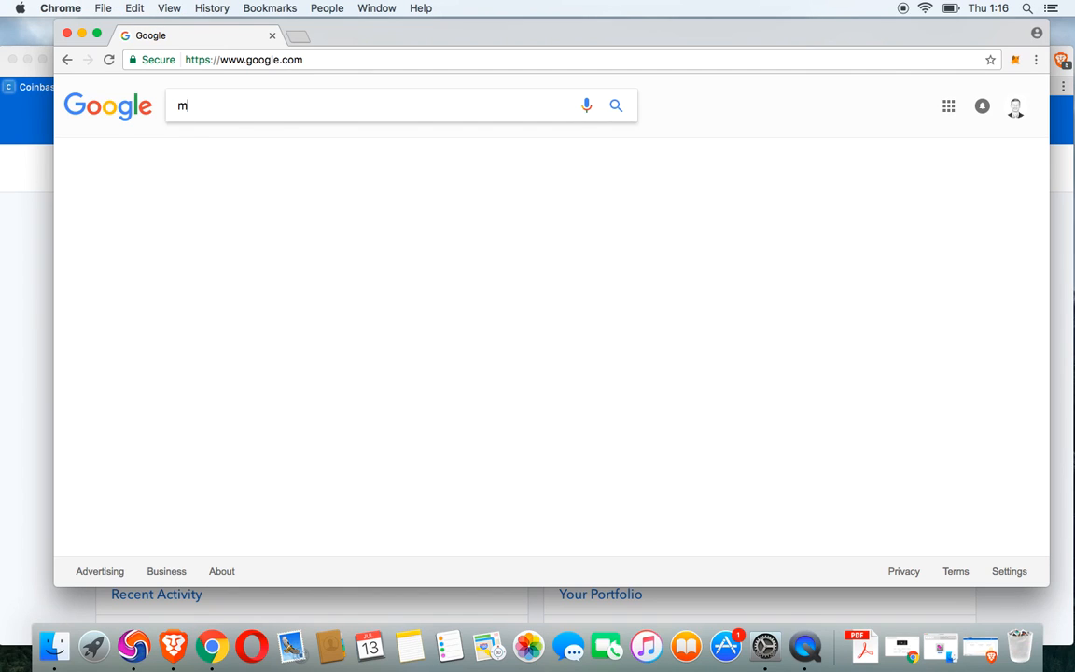
{"action": "type", "text": "e"}
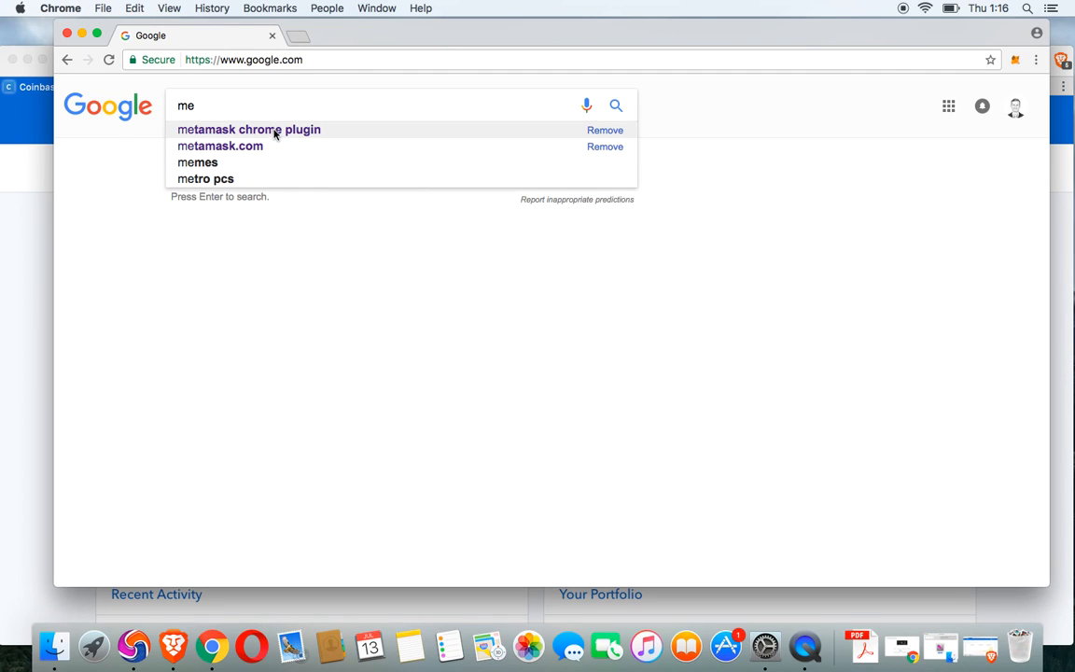
{"action": "left_click", "coordinate": [248, 130]}
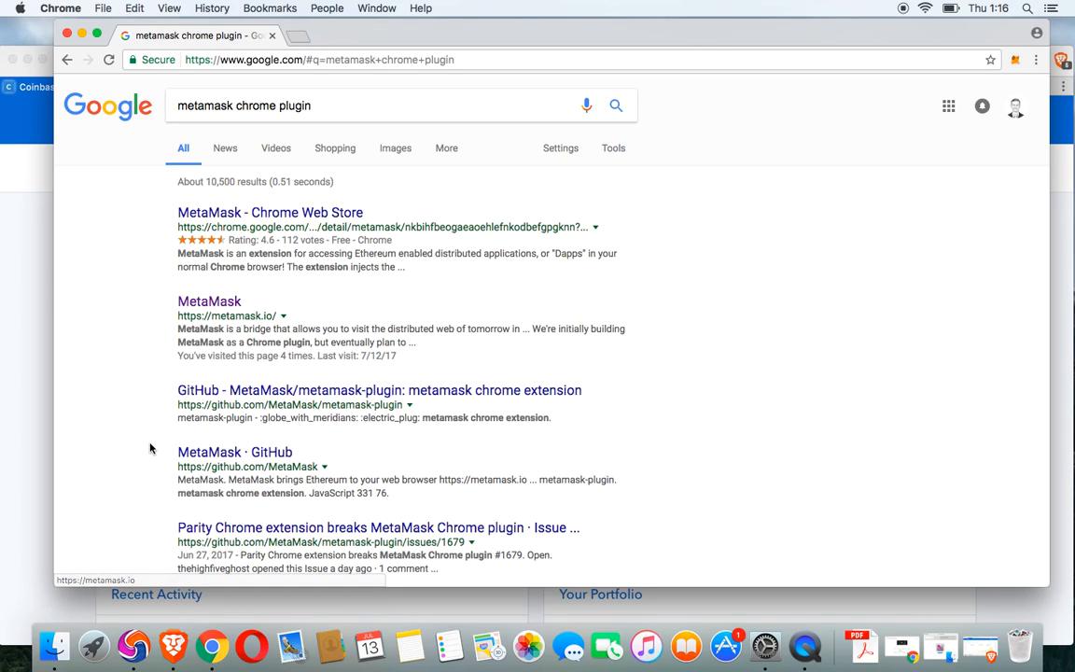
{"action": "mouse_move", "coordinate": [215, 249]}
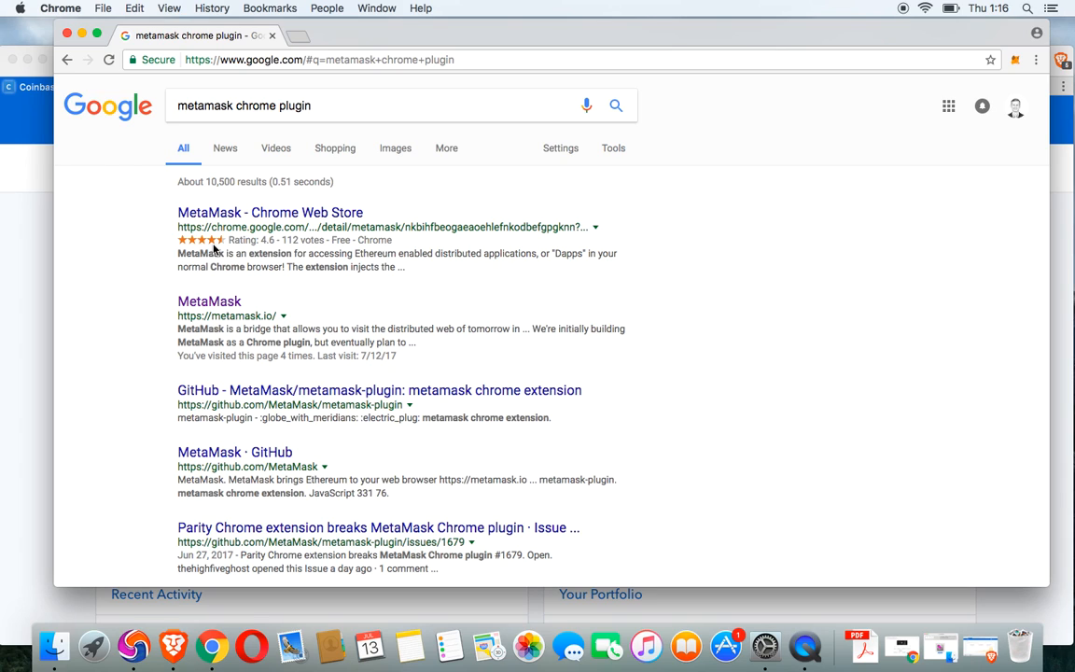
{"action": "left_click", "coordinate": [209, 300]}
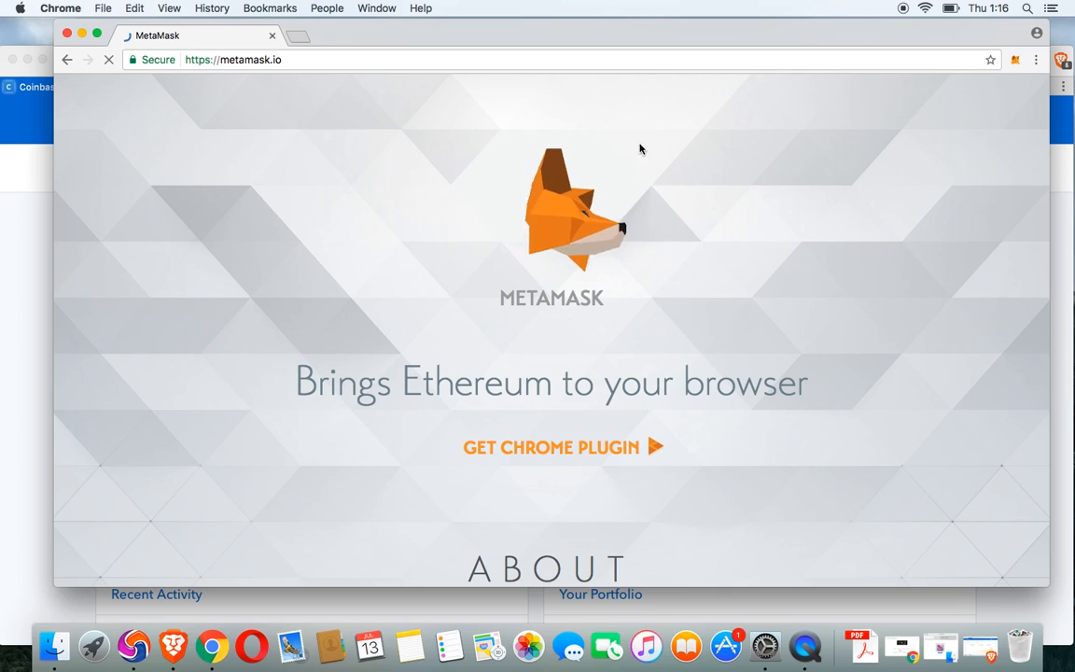
{"action": "mouse_move", "coordinate": [563, 457]}
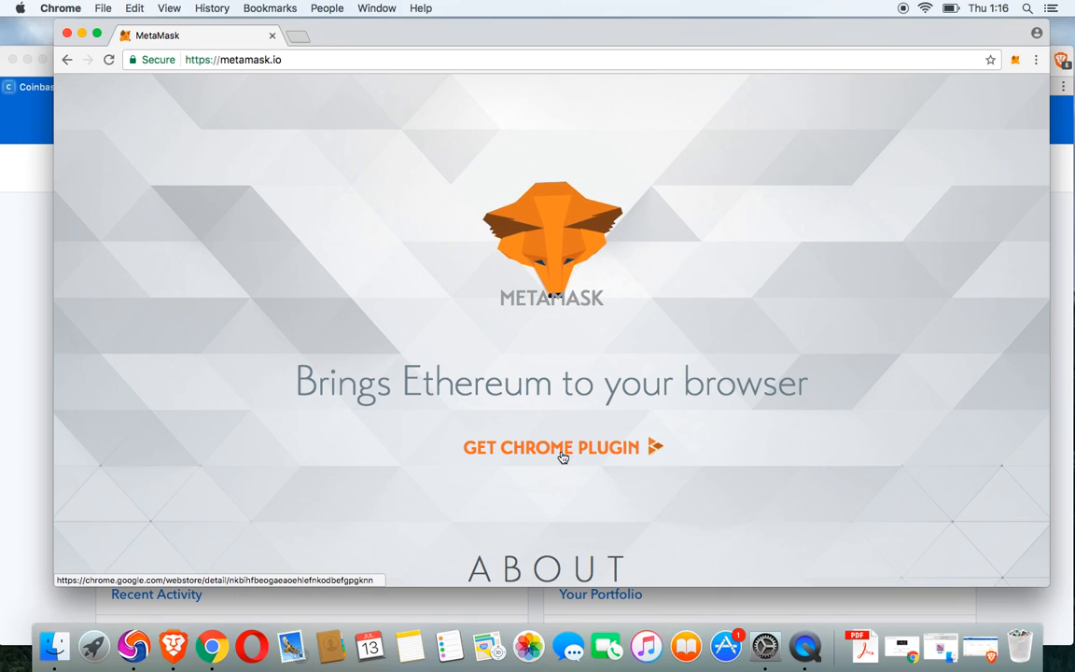
Step: Use 'GET CHROME PLUGIN' on metamask.io to reach the MetaMask Chrome Web Store listing
{"action": "left_click", "coordinate": [550, 447]}
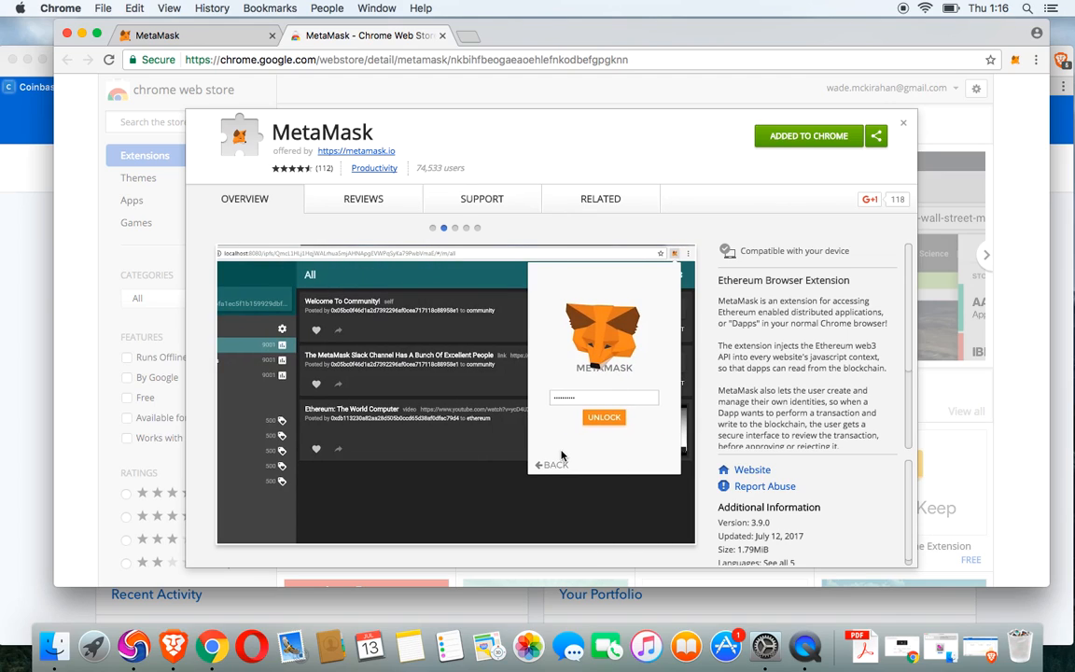
{"action": "mouse_move", "coordinate": [514, 277]}
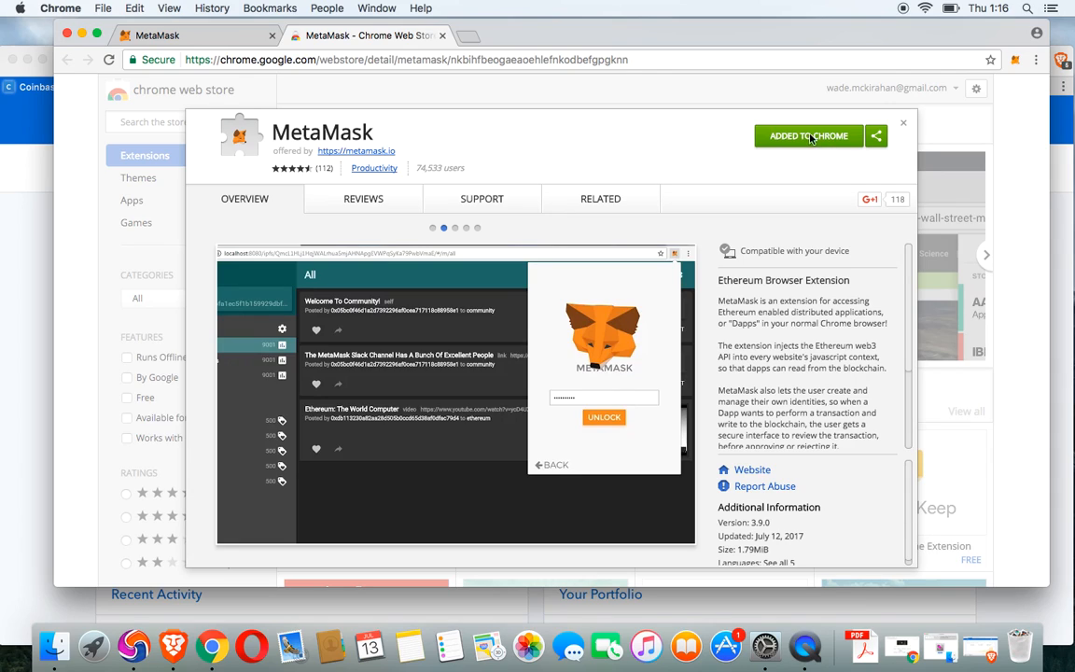
{"action": "mouse_move", "coordinate": [758, 155]}
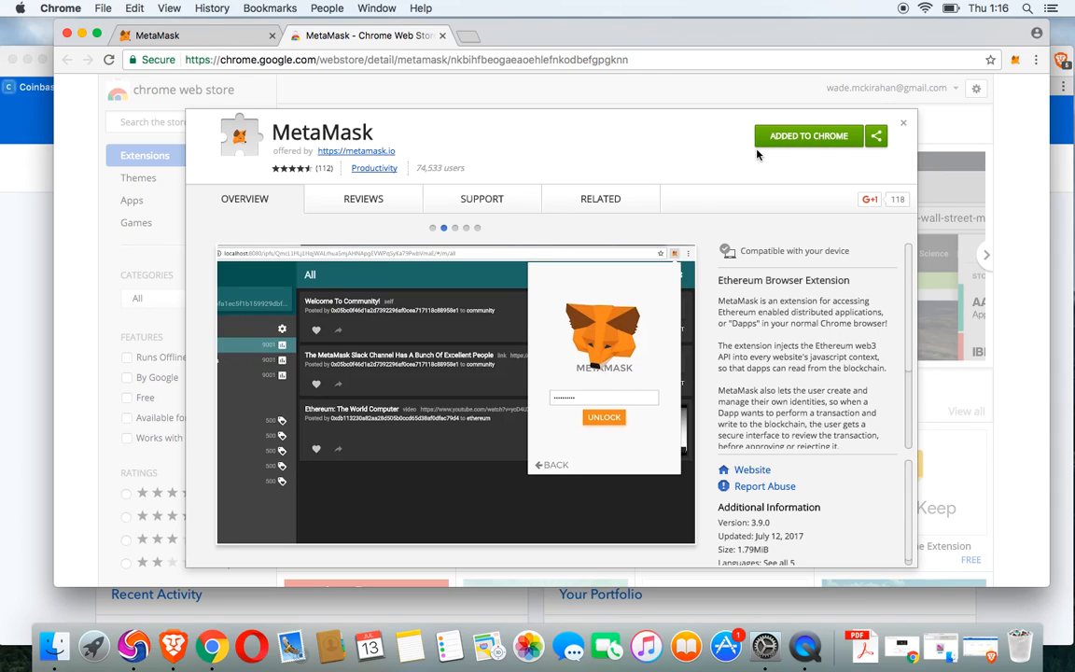
{"action": "mouse_move", "coordinate": [816, 149]}
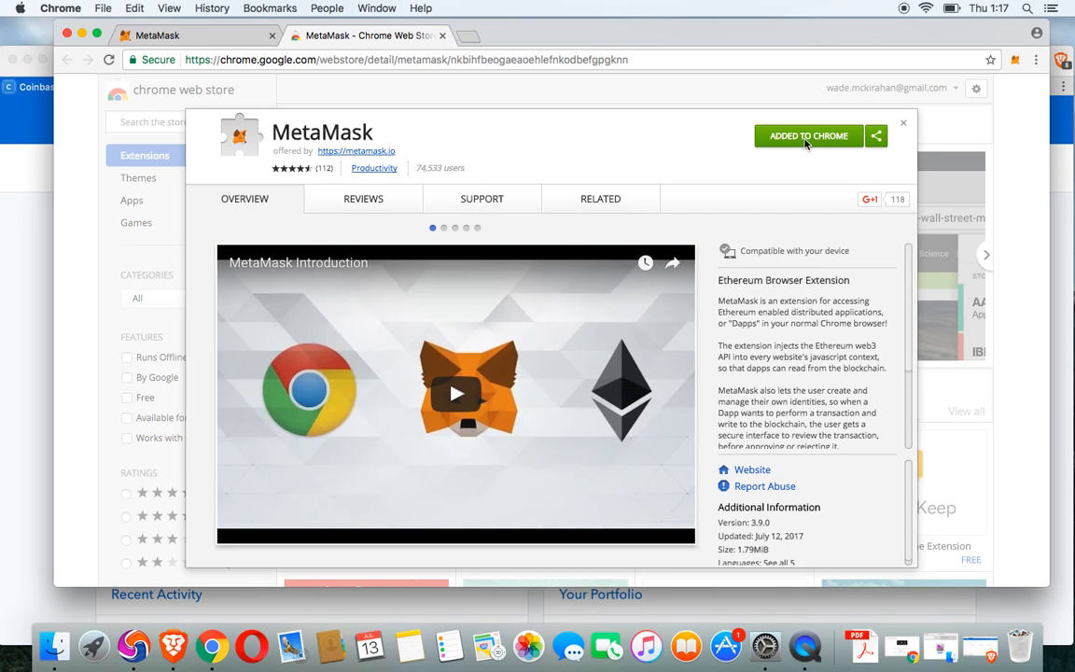
{"action": "mouse_move", "coordinate": [648, 184]}
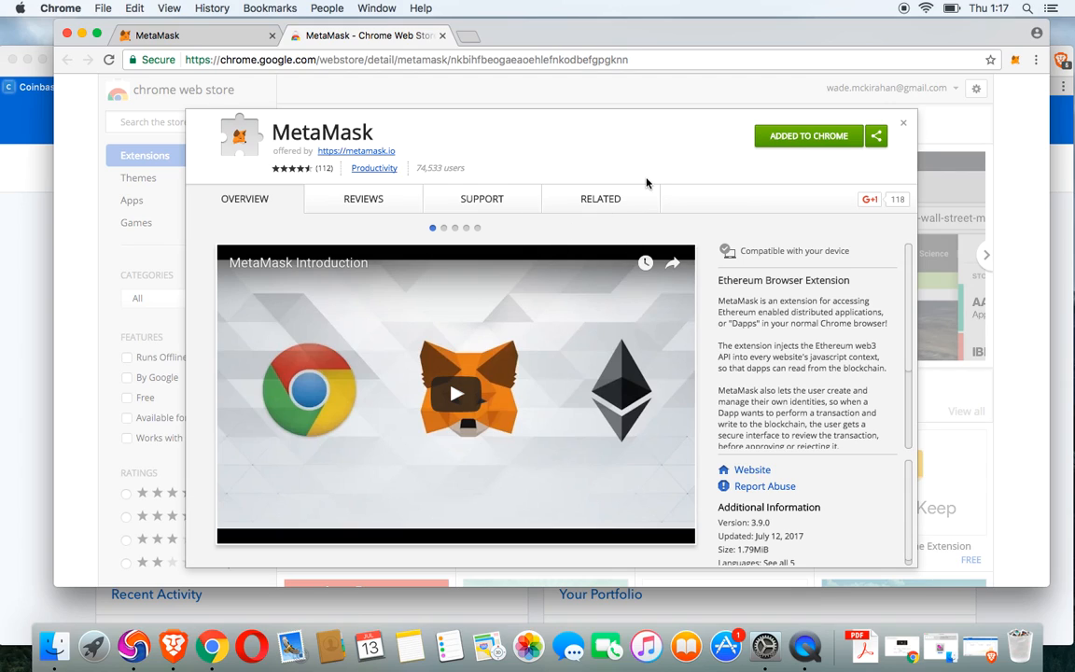
{"action": "mouse_move", "coordinate": [587, 159]}
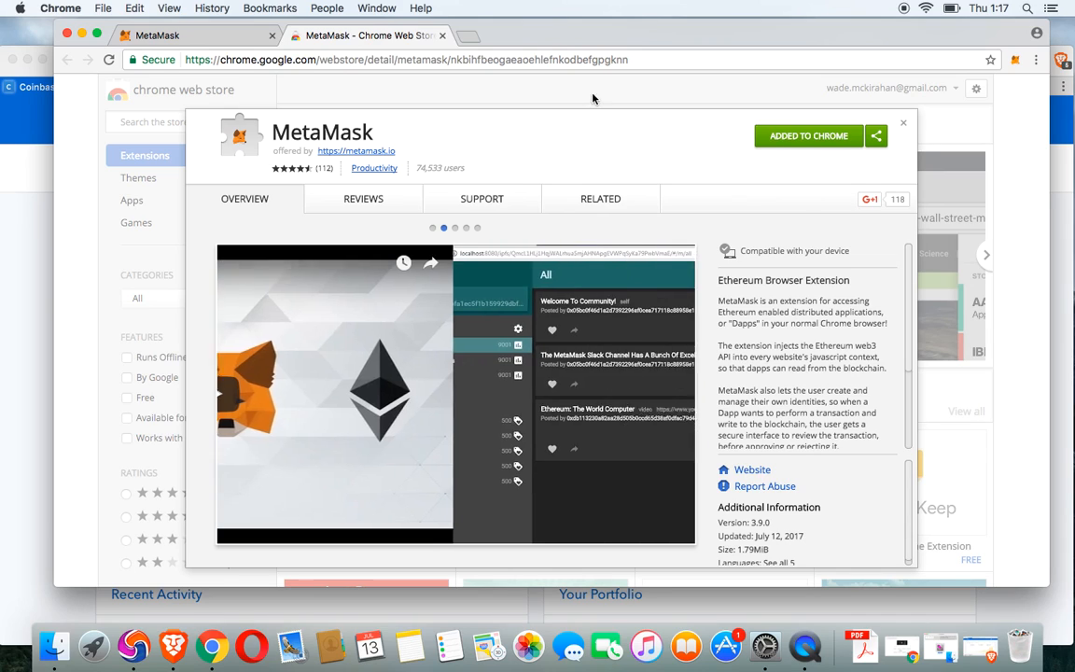
Step: Confirm MetaMask shows 'Added to Chrome' and open the MetaMask fox icon
{"action": "left_click", "coordinate": [1015, 61]}
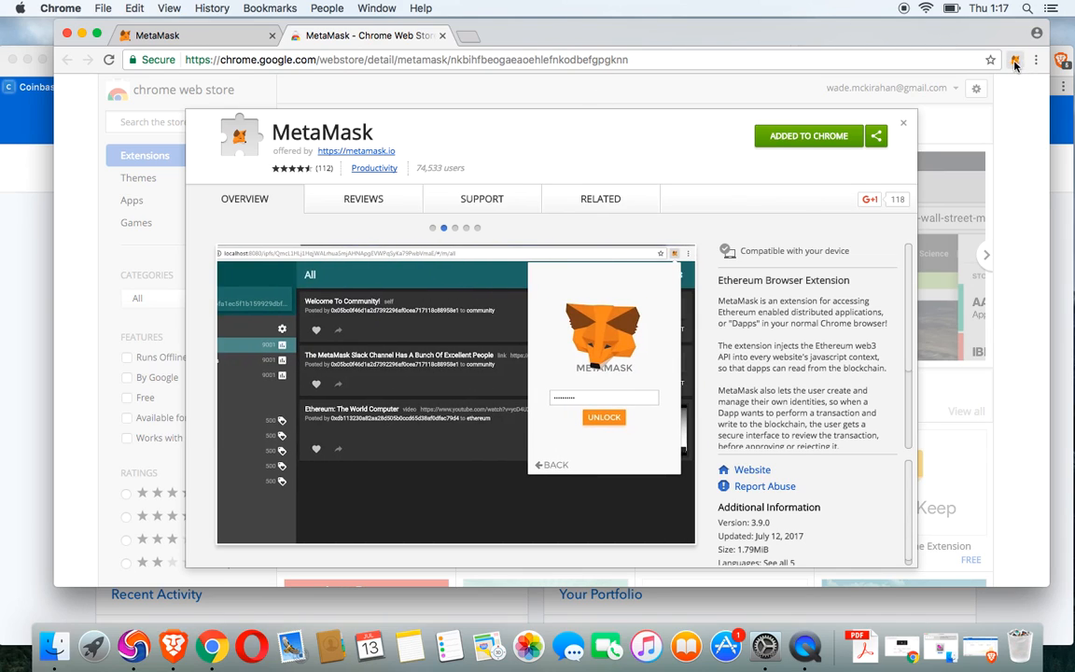
{"action": "mouse_move", "coordinate": [1016, 62]}
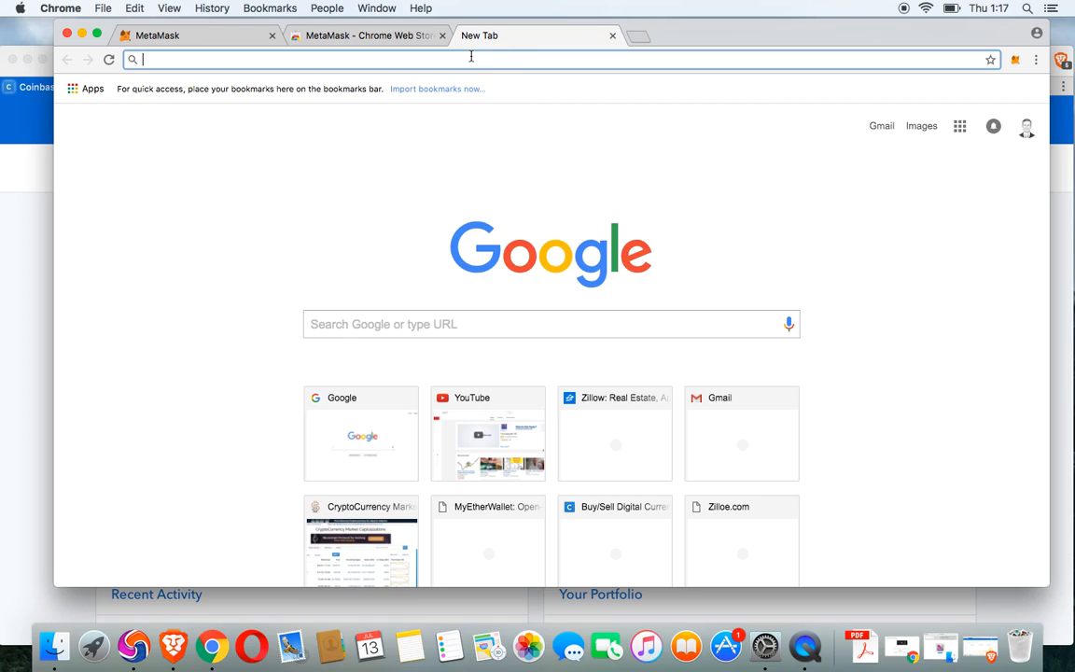
Step: Enter the EtherDelta URL for the PPT token (0xd4fa…8e3a-ETH) in the address bar
{"action": "type", "text": "https://etherdelta.github.io/#0xd4fa1460f537bb9085d22c7bccb5dd450ef28e3a-ETH"}
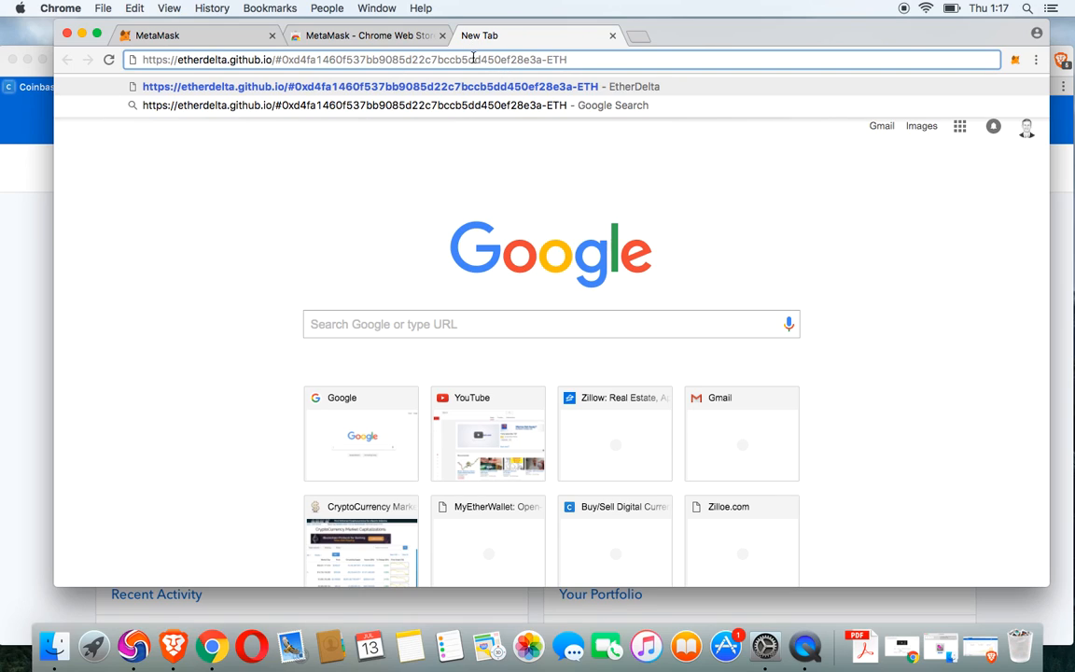
{"action": "mouse_move", "coordinate": [171, 287]}
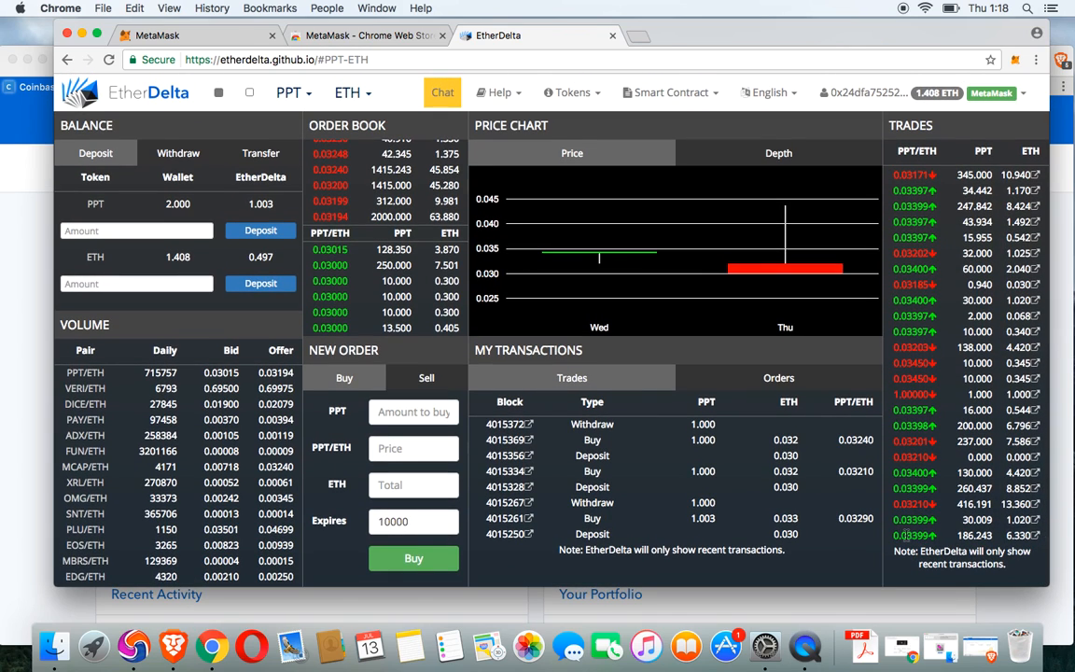
{"action": "mouse_move", "coordinate": [941, 443]}
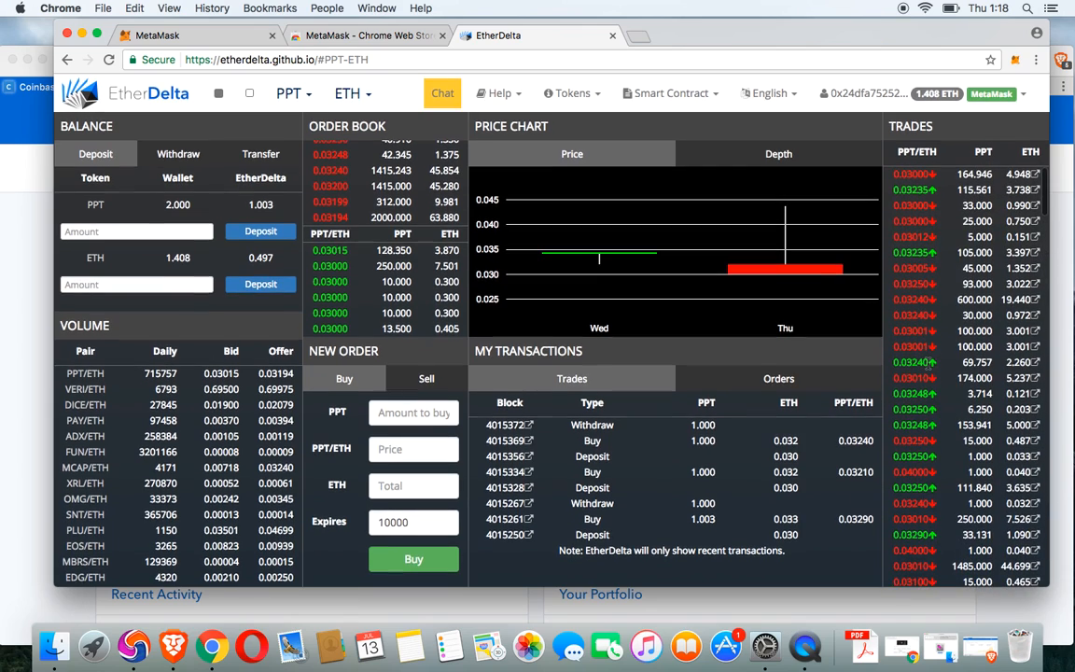
{"action": "mouse_move", "coordinate": [727, 247]}
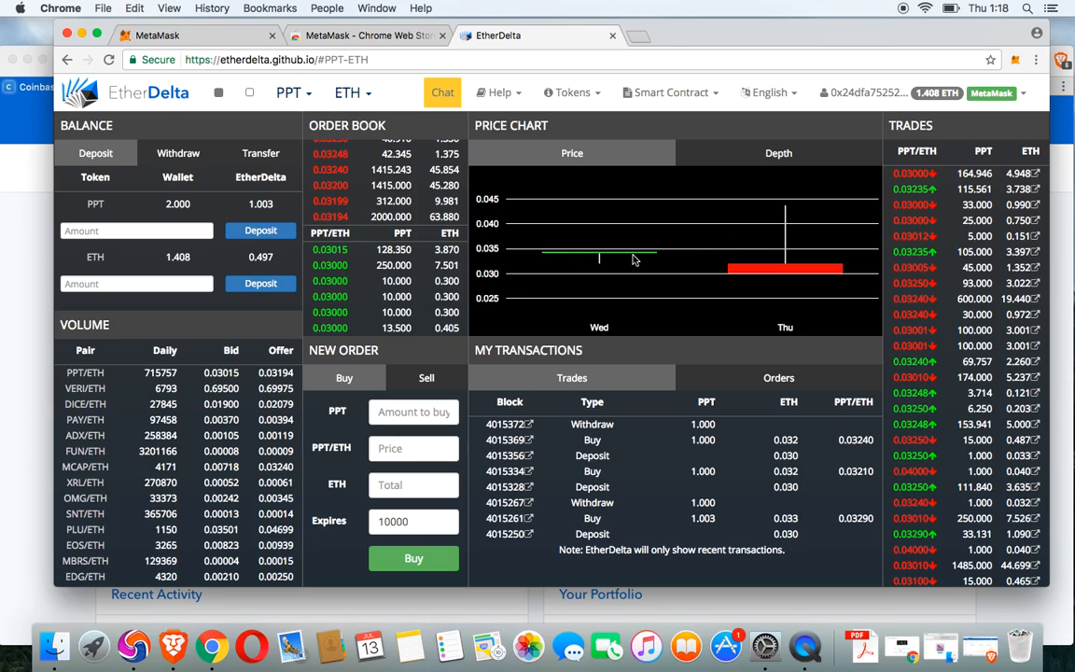
{"action": "mouse_move", "coordinate": [371, 163]}
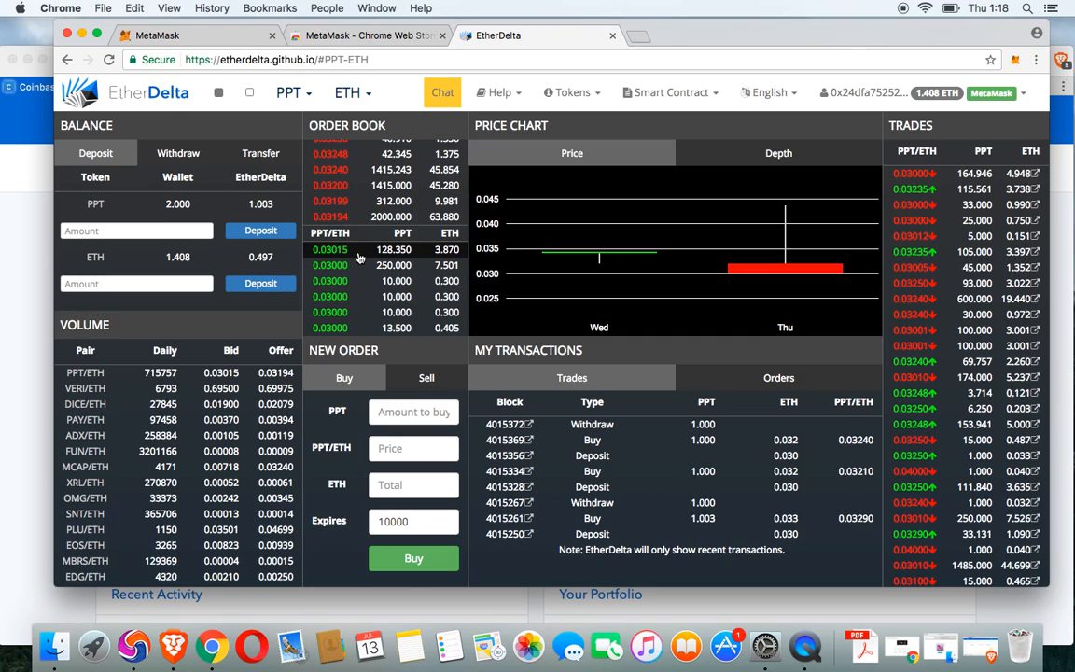
{"action": "mouse_move", "coordinate": [327, 257]}
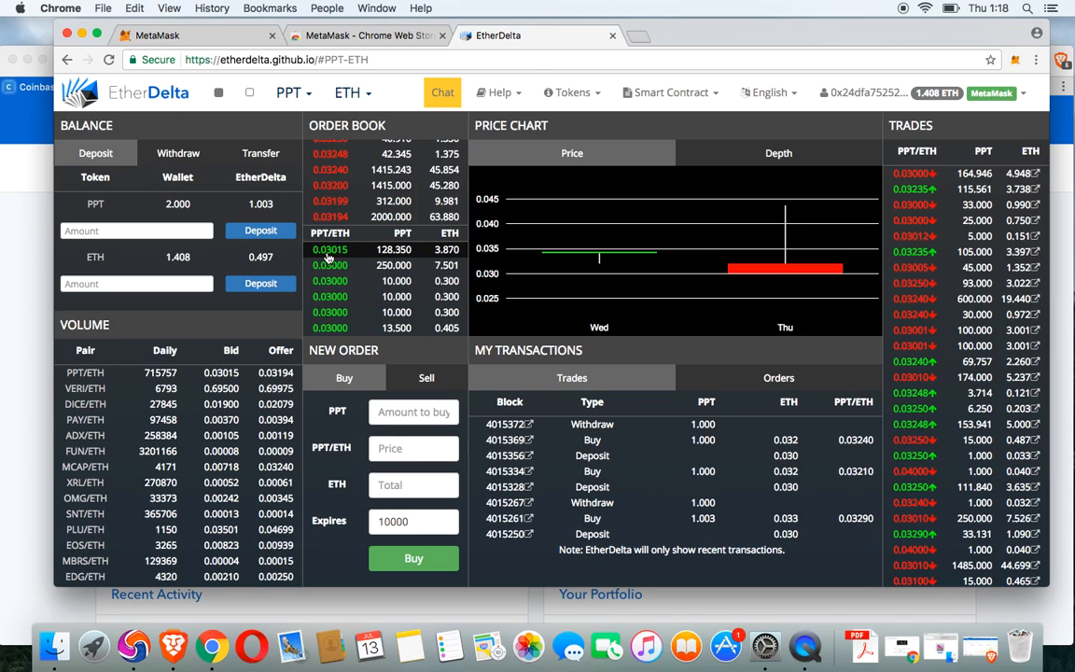
{"action": "mouse_move", "coordinate": [329, 262]}
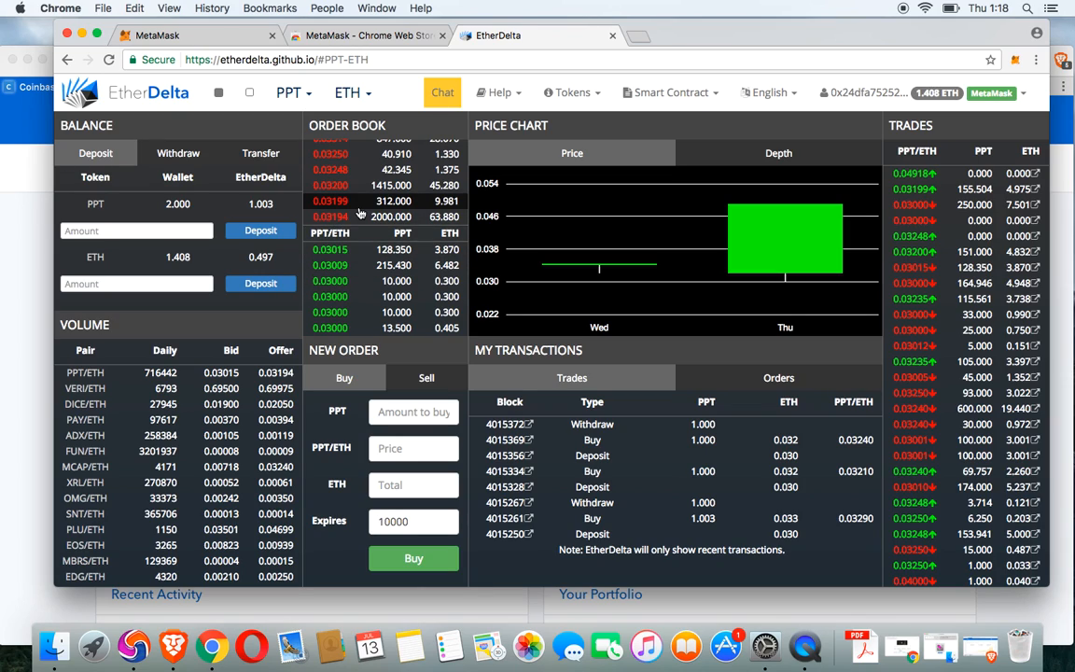
{"action": "mouse_move", "coordinate": [374, 249]}
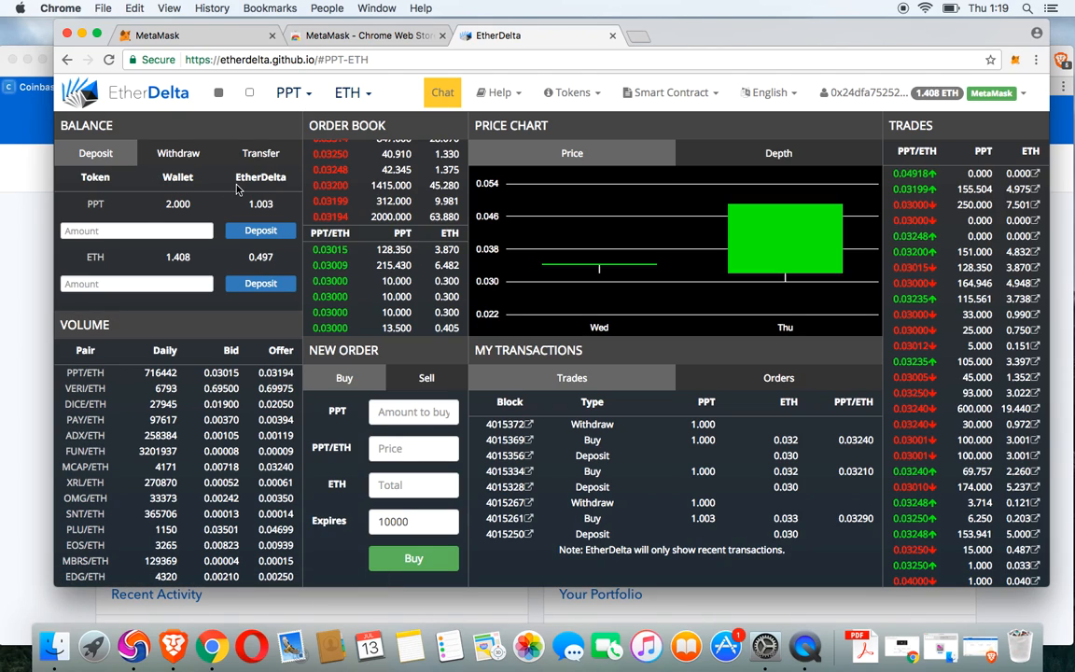
{"action": "mouse_move", "coordinate": [24, 338]}
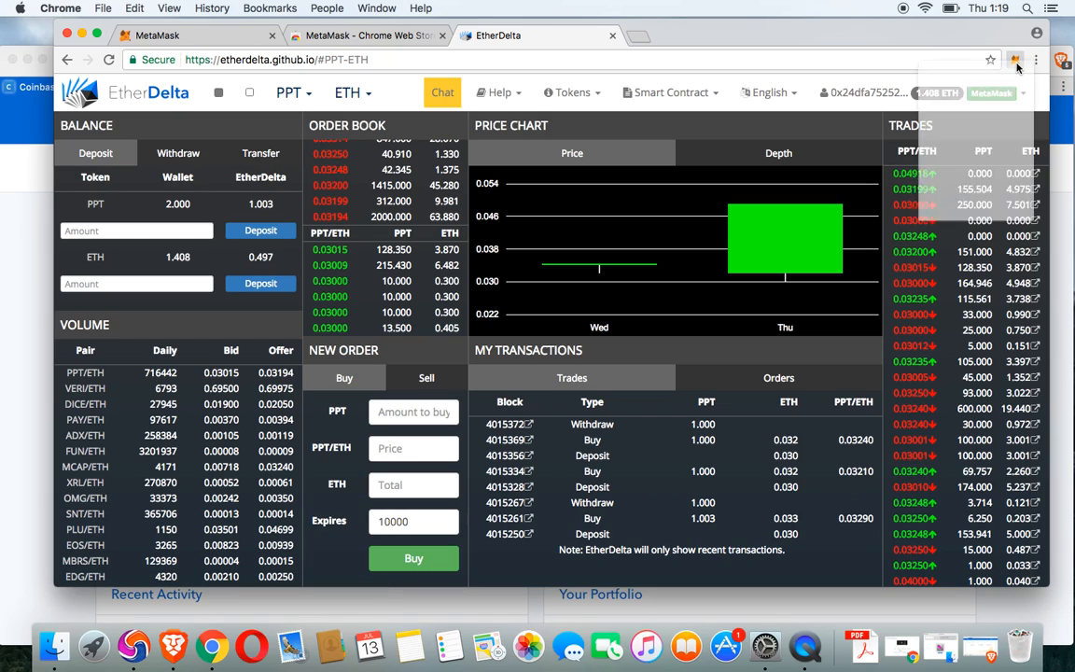
Step: Open the MetaMask popup to view the 1.407 ETH balance and sent transactions
{"action": "left_click", "coordinate": [1015, 60]}
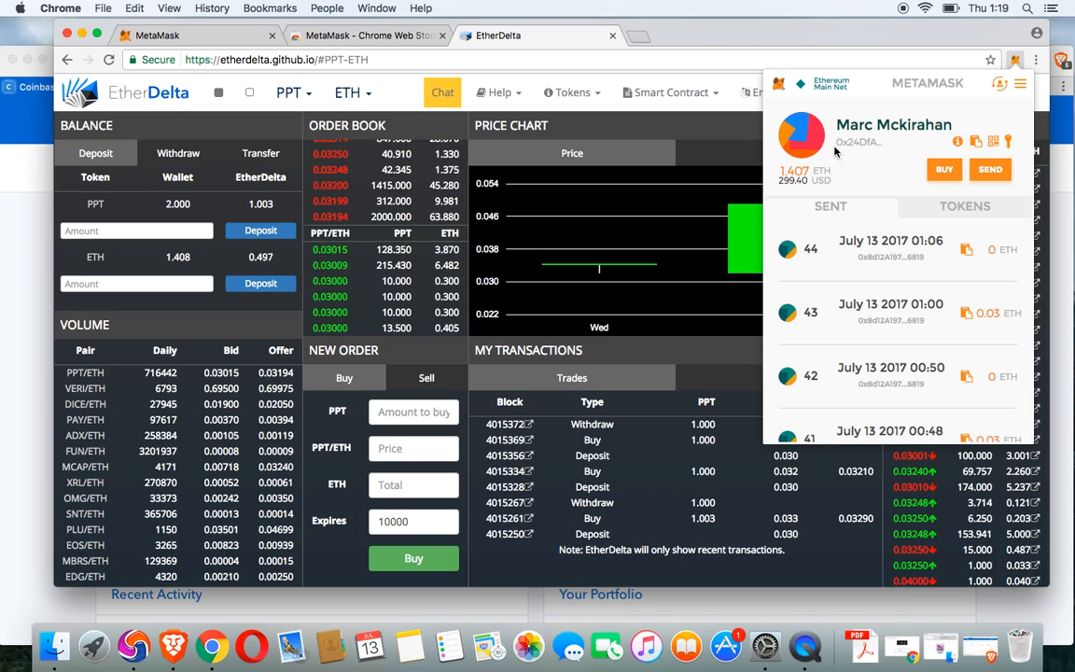
{"action": "mouse_move", "coordinate": [21, 322]}
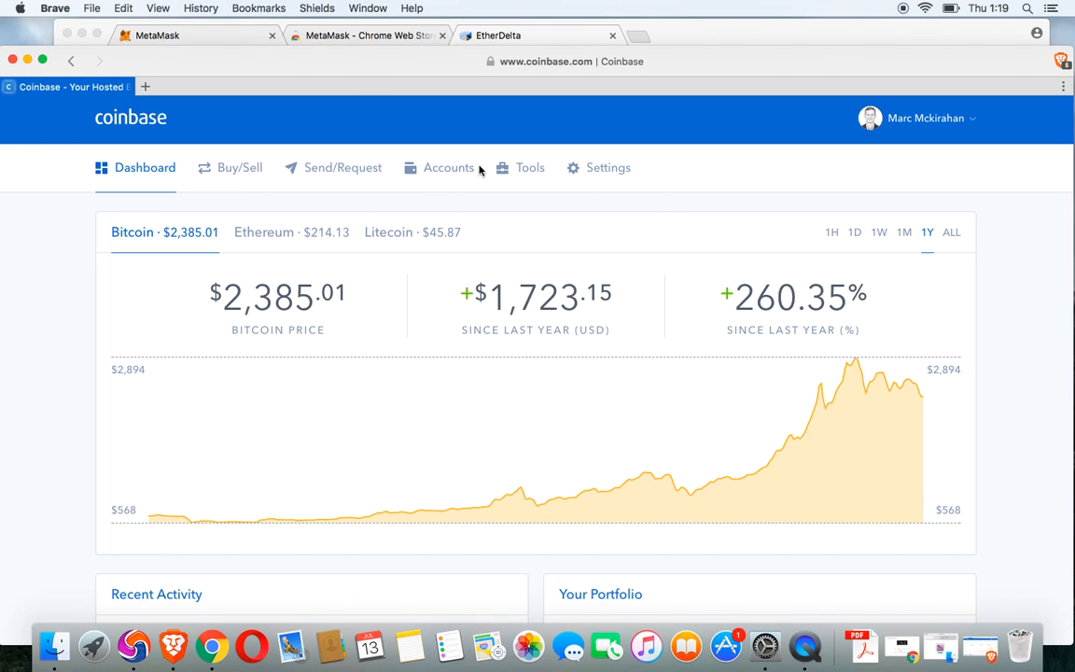
Step: Go to Coinbase's send page and open MetaMask to get the wallet address
{"action": "scroll", "scroll_direction": "down", "scroll_amount": 3}
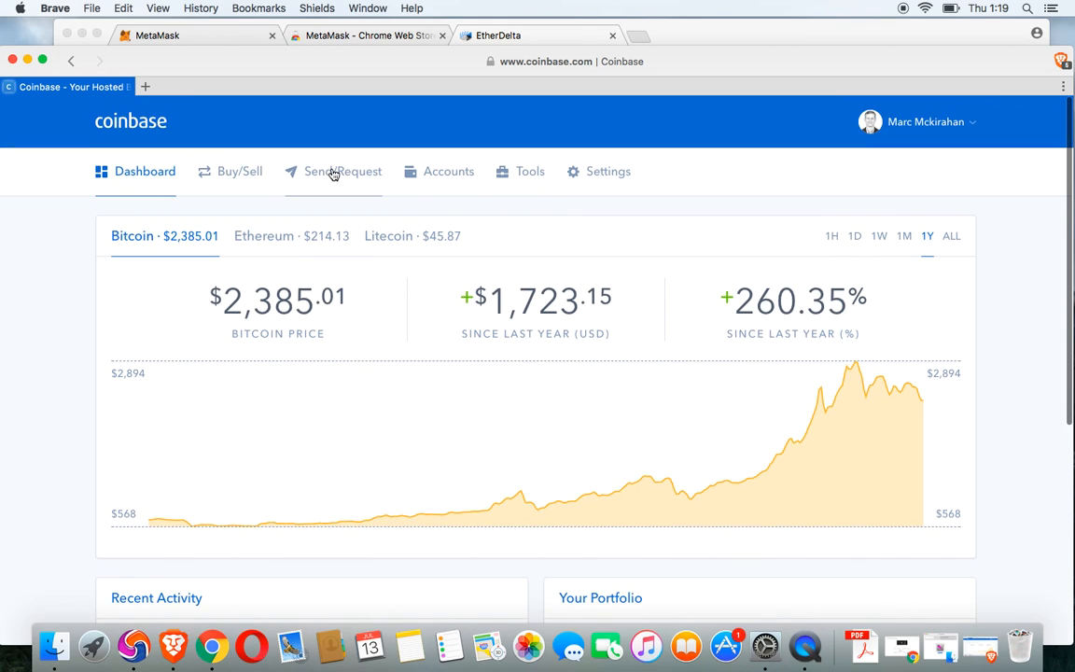
{"action": "left_click", "coordinate": [333, 171]}
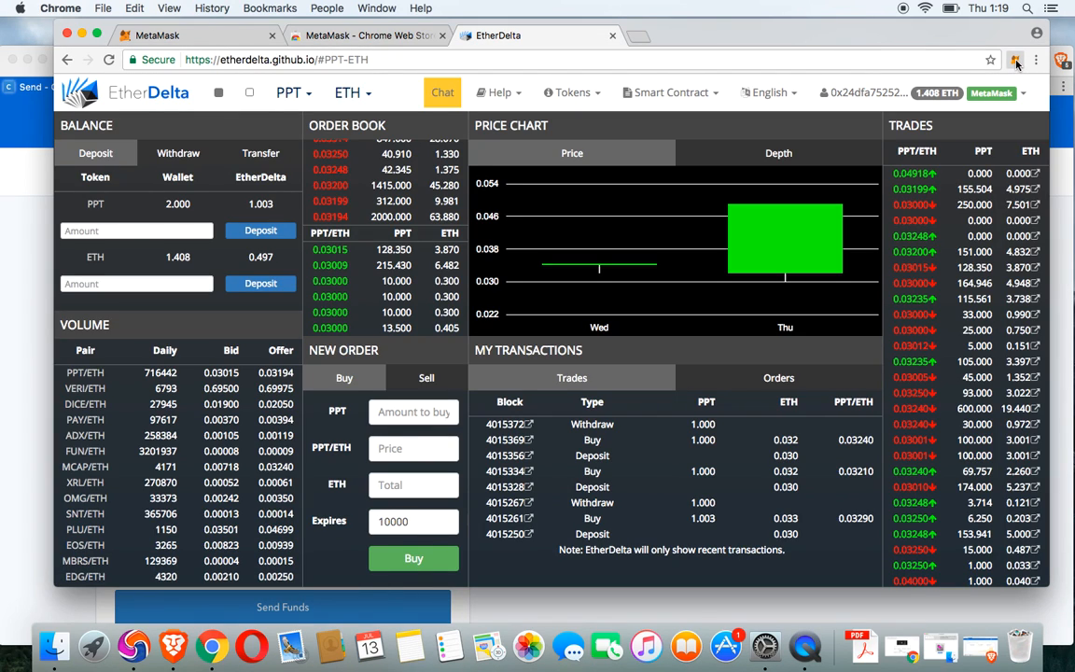
{"action": "left_click", "coordinate": [1016, 60]}
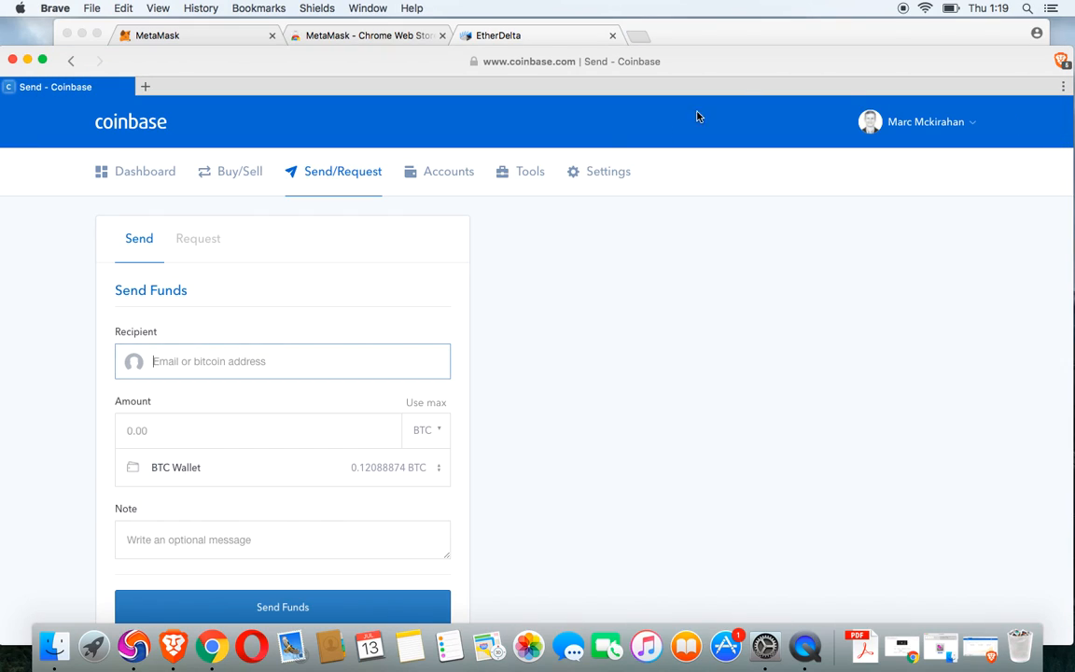
{"action": "left_click", "coordinate": [288, 361]}
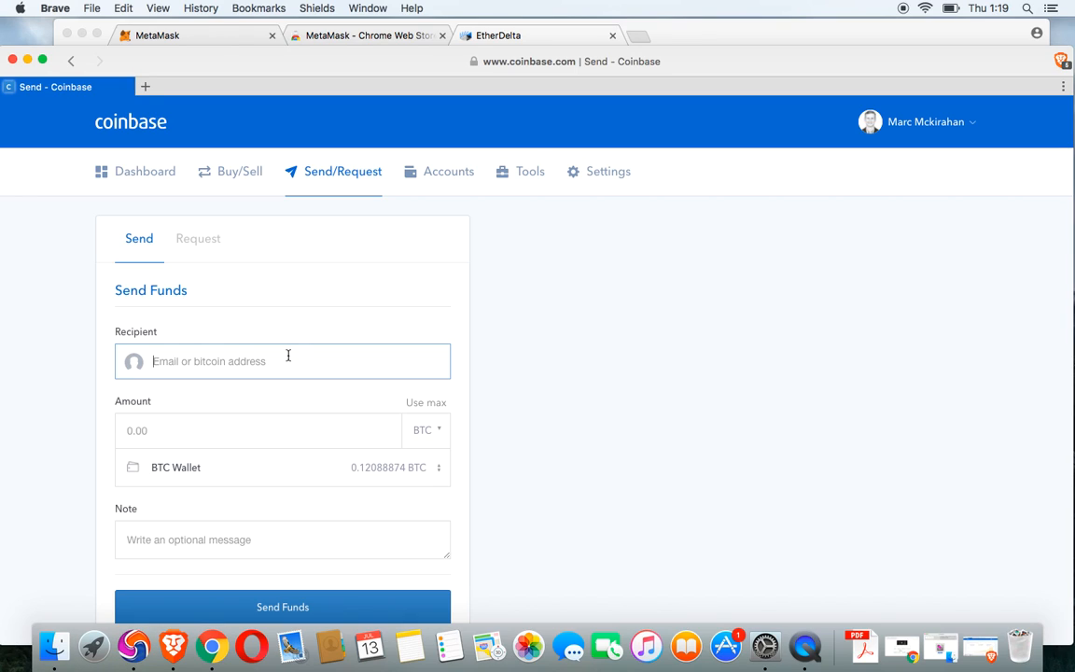
{"action": "type", "text": "0x24DfA75252d1b0fce0e162A92eFc39Cb53995C1f"}
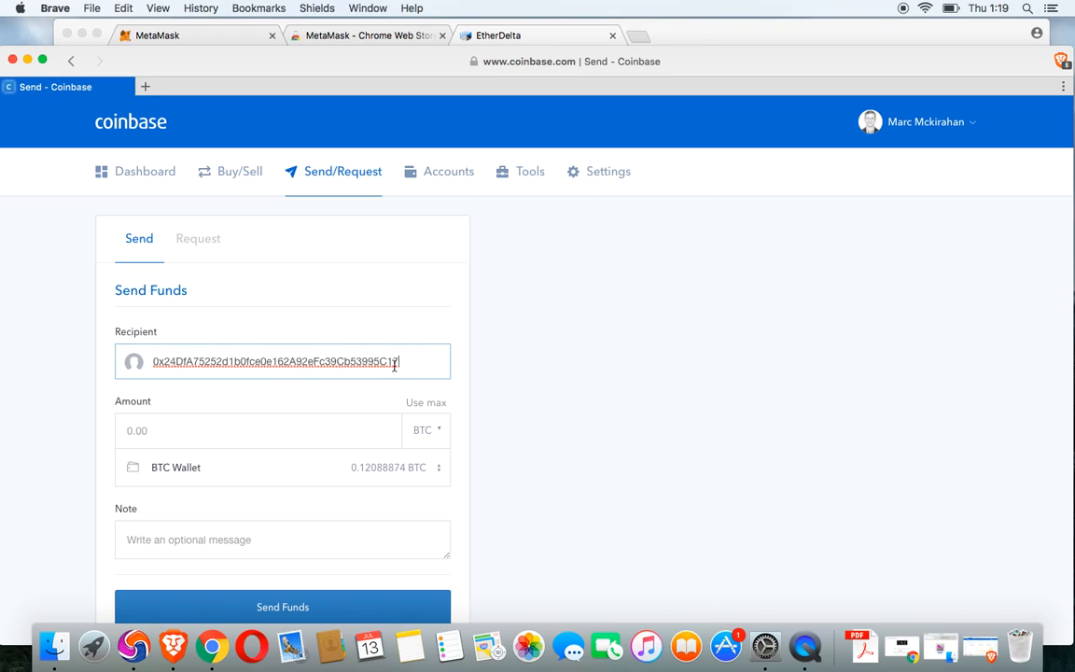
{"action": "left_click", "coordinate": [282, 607]}
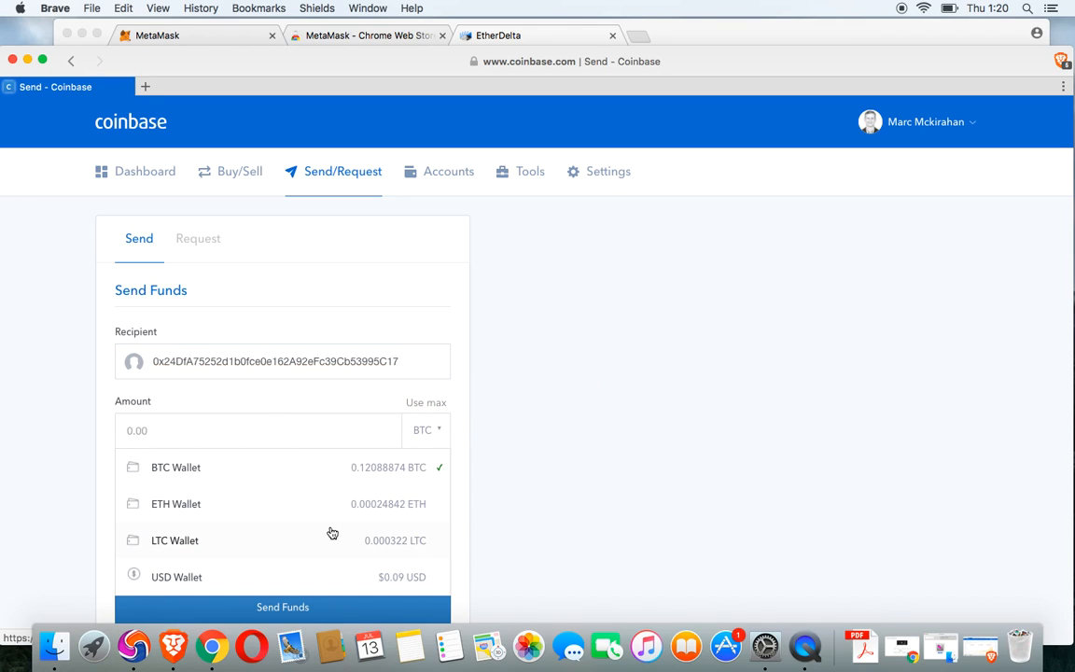
{"action": "left_click", "coordinate": [176, 503]}
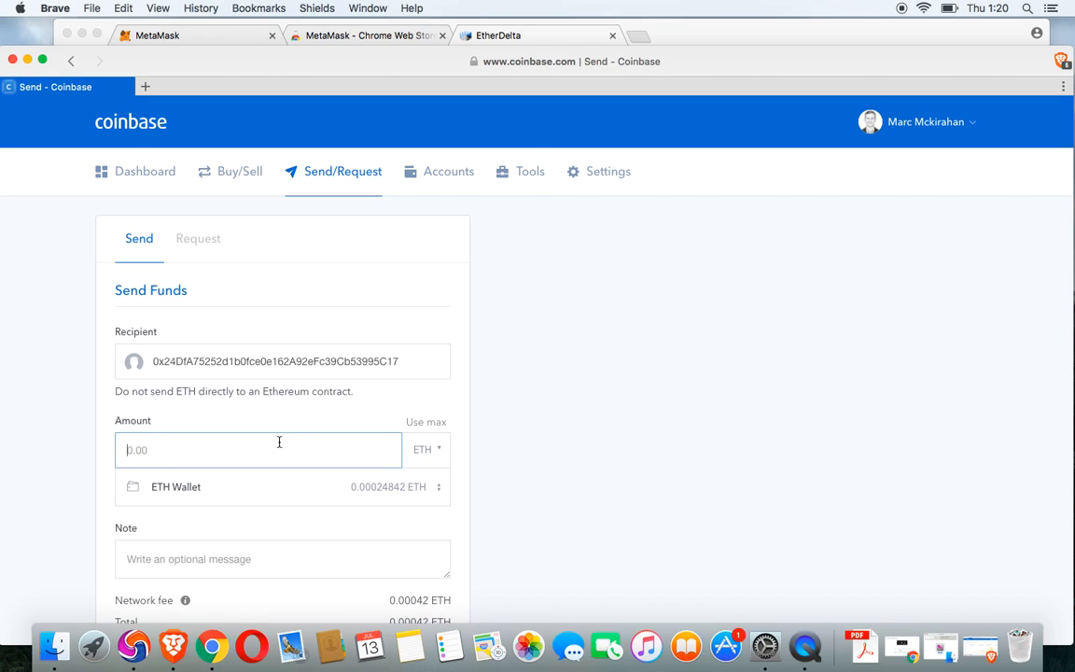
{"action": "type", "text": "20"}
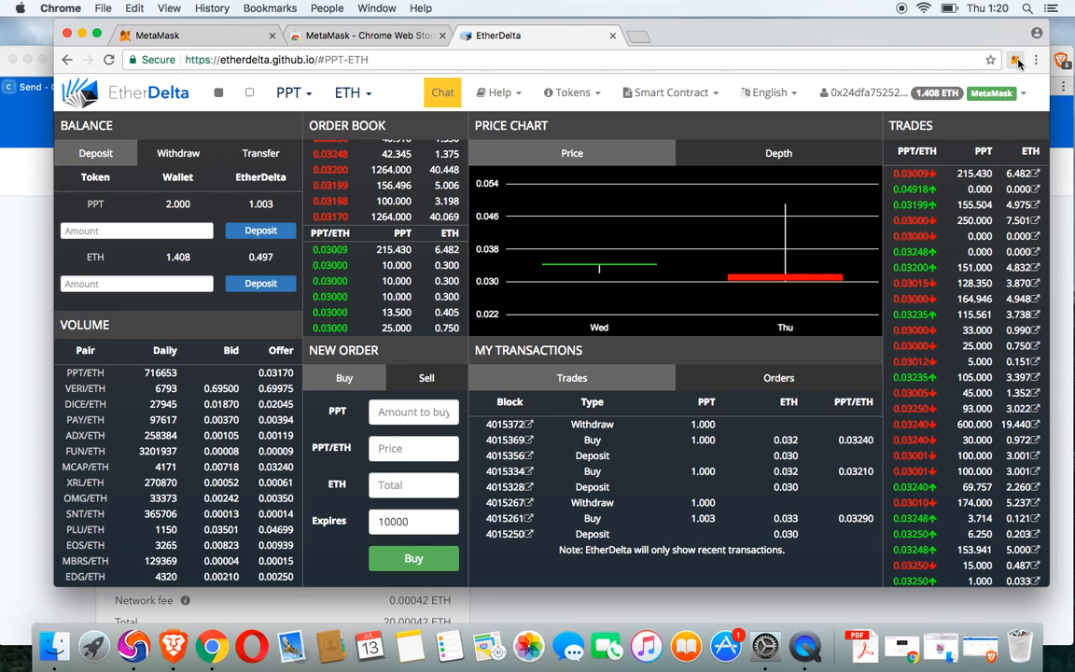
{"action": "left_click", "coordinate": [1016, 59]}
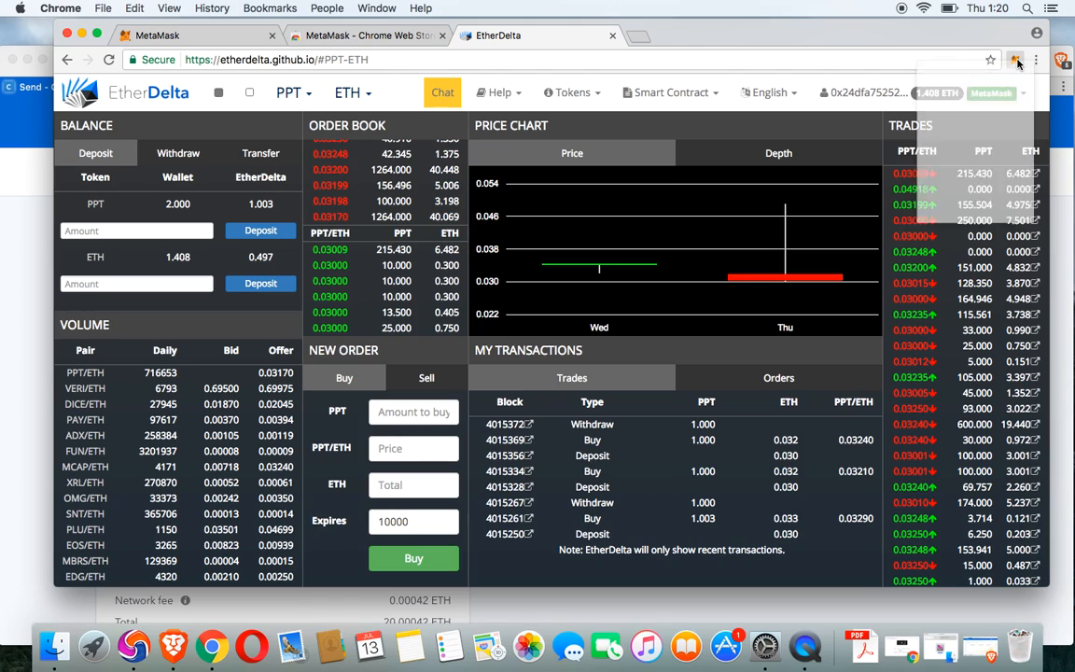
{"action": "left_click", "coordinate": [1015, 59]}
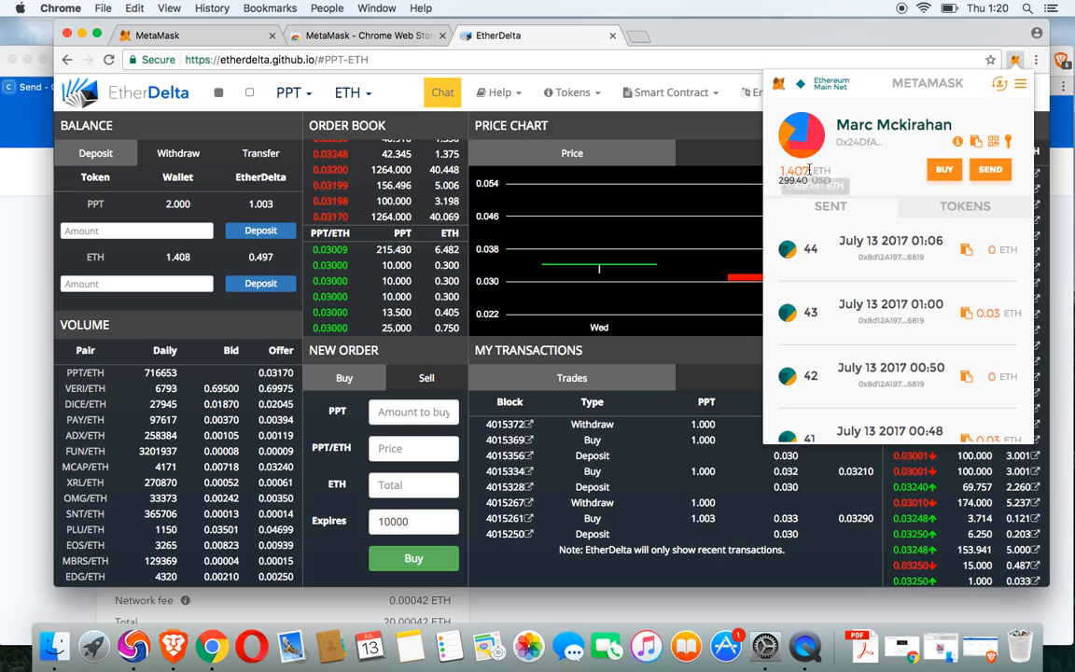
{"action": "mouse_move", "coordinate": [806, 175]}
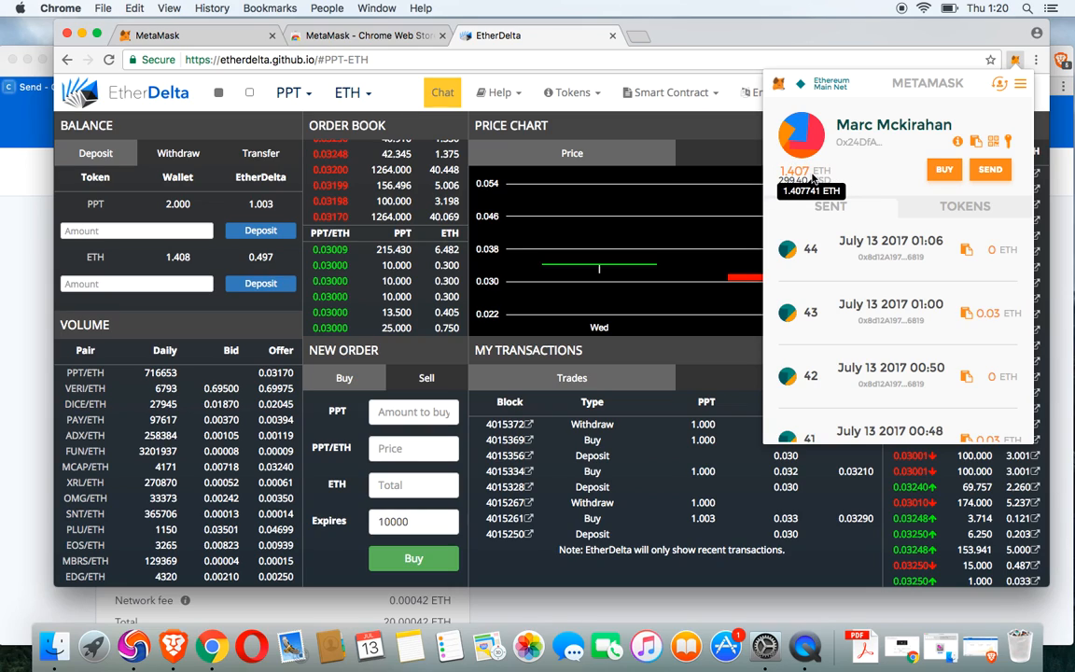
{"action": "left_click", "coordinate": [829, 84]}
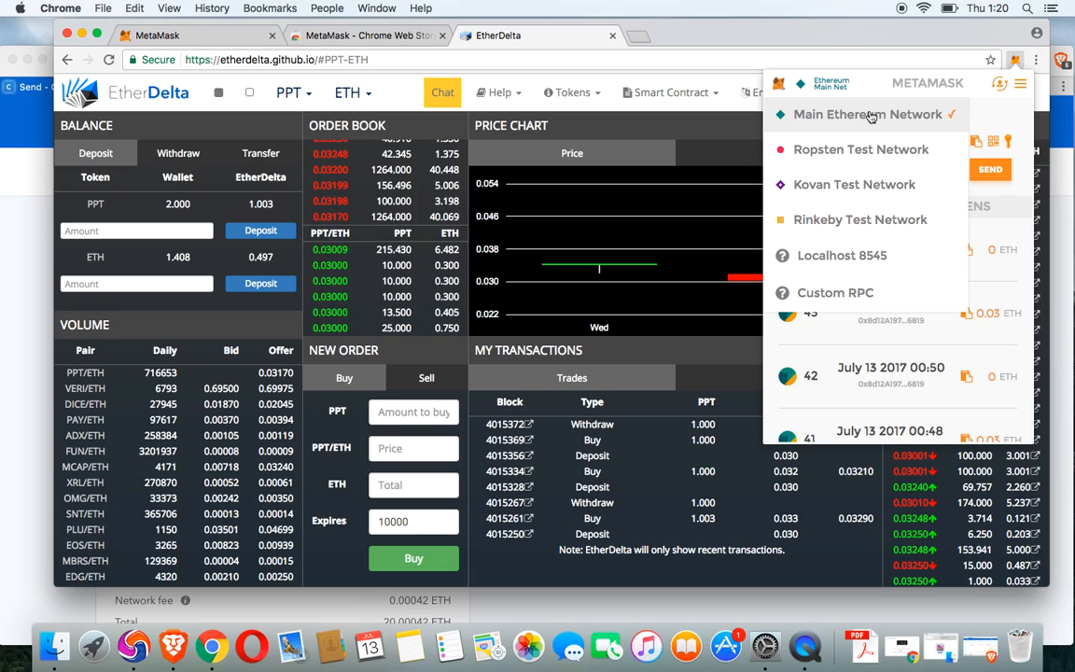
{"action": "left_click", "coordinate": [867, 113]}
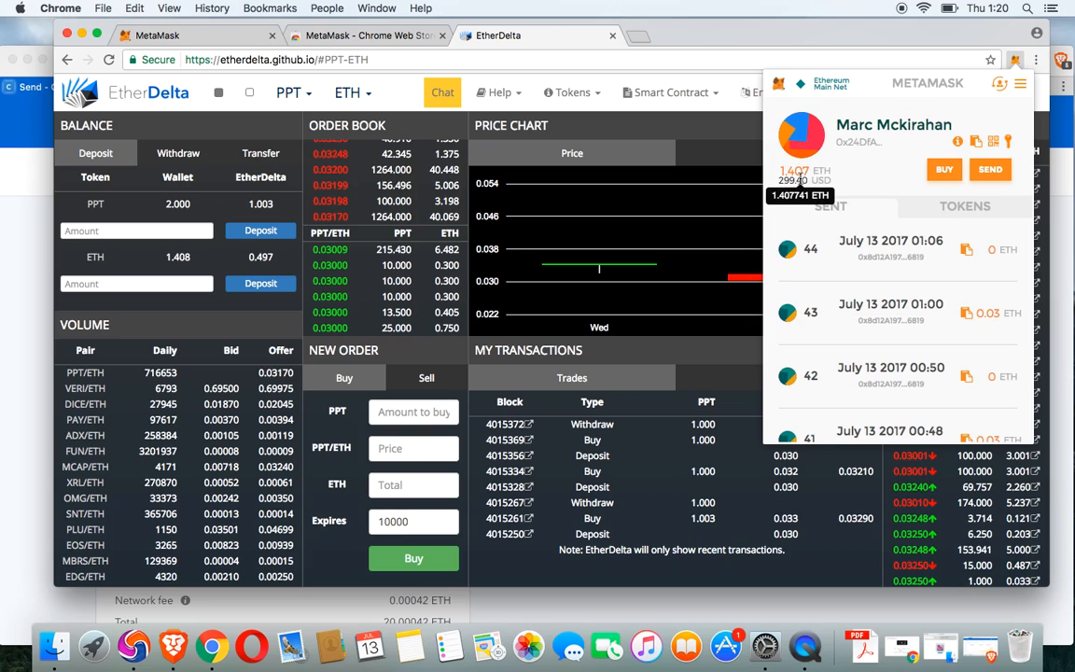
{"action": "mouse_move", "coordinate": [858, 224]}
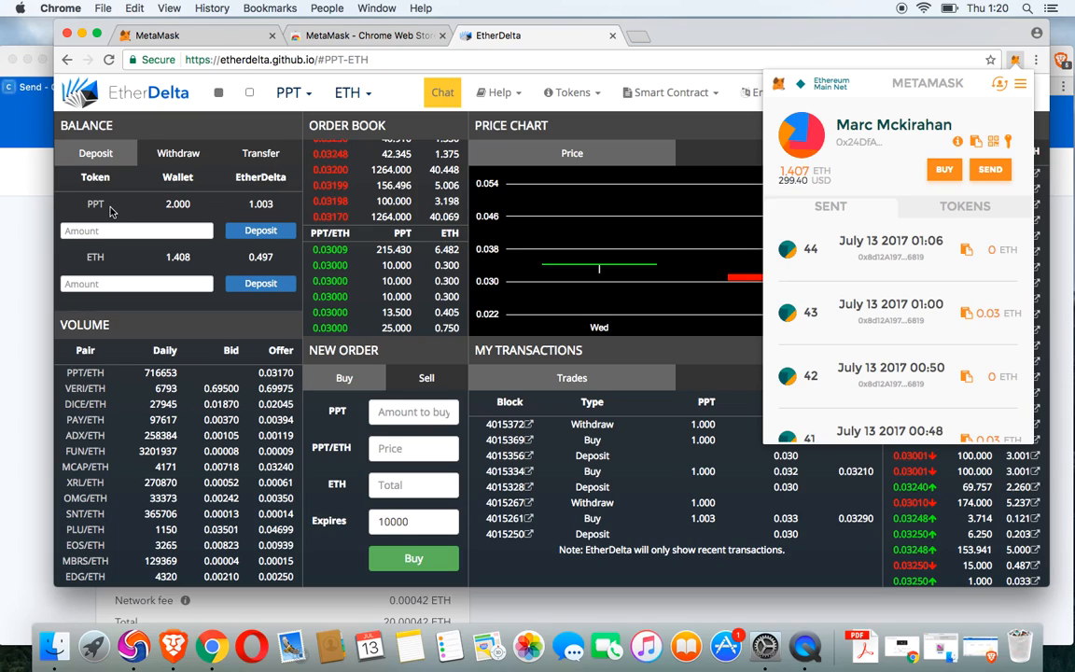
{"action": "mouse_move", "coordinate": [156, 250]}
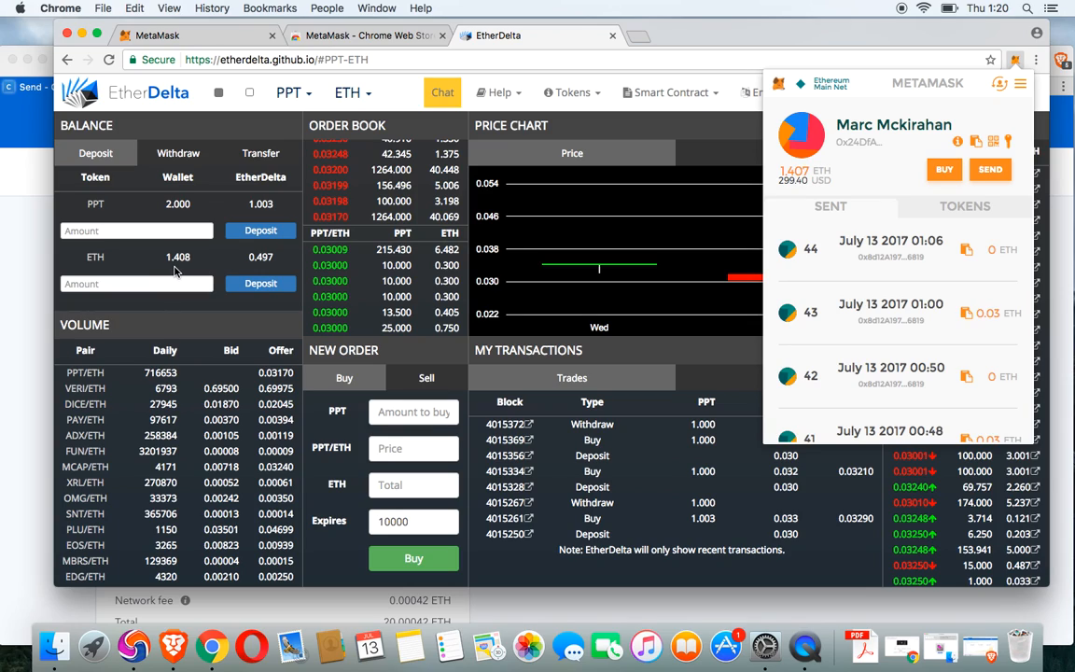
{"action": "mouse_move", "coordinate": [809, 163]}
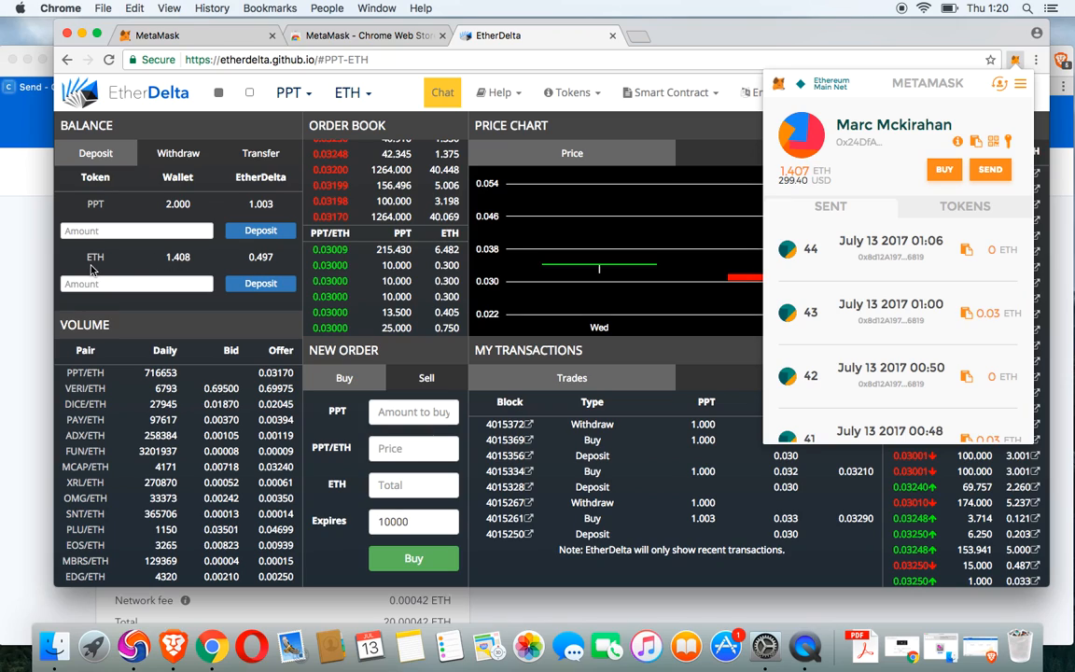
{"action": "mouse_move", "coordinate": [222, 192]}
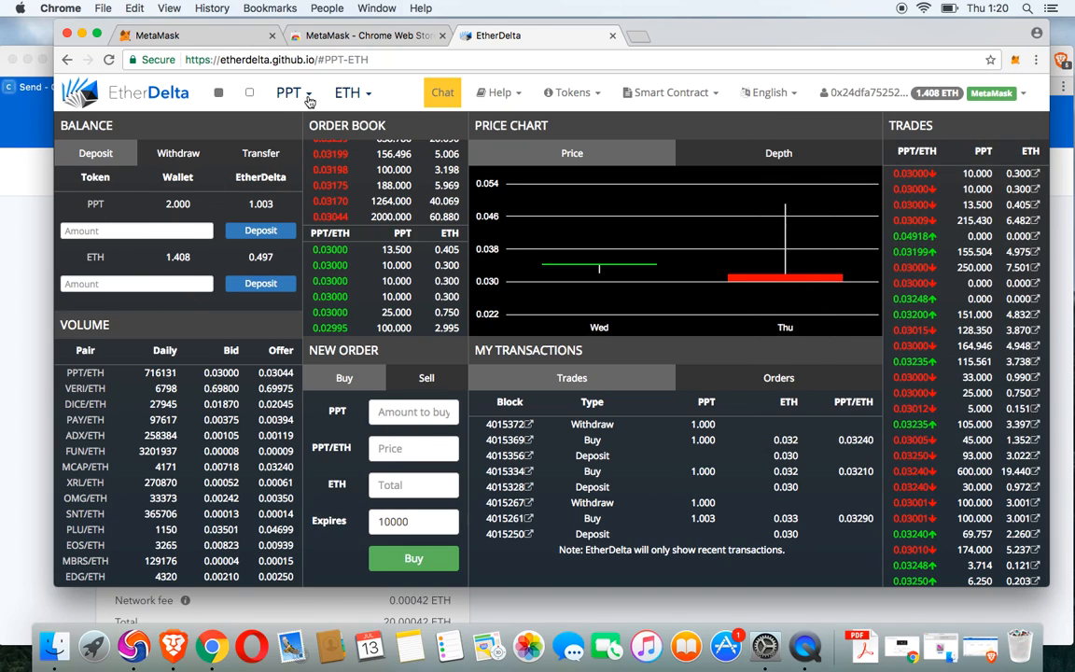
Step: Open the PPT token dropdown and scroll through the tradable token list
{"action": "left_click", "coordinate": [289, 93]}
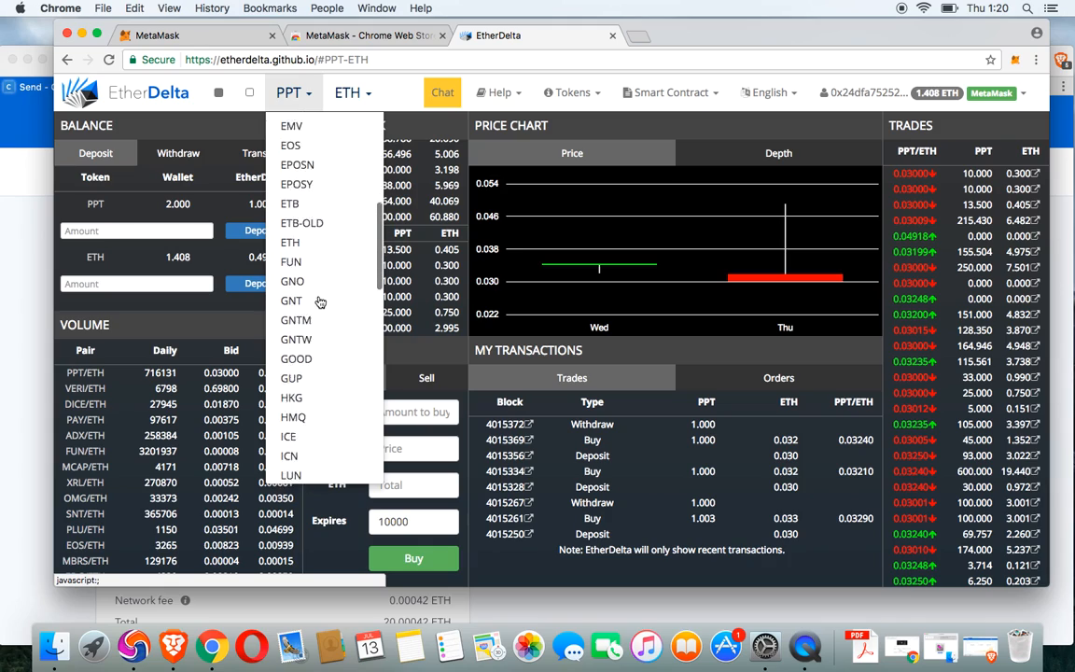
{"action": "scroll", "scroll_direction": "down", "scroll_amount": 3}
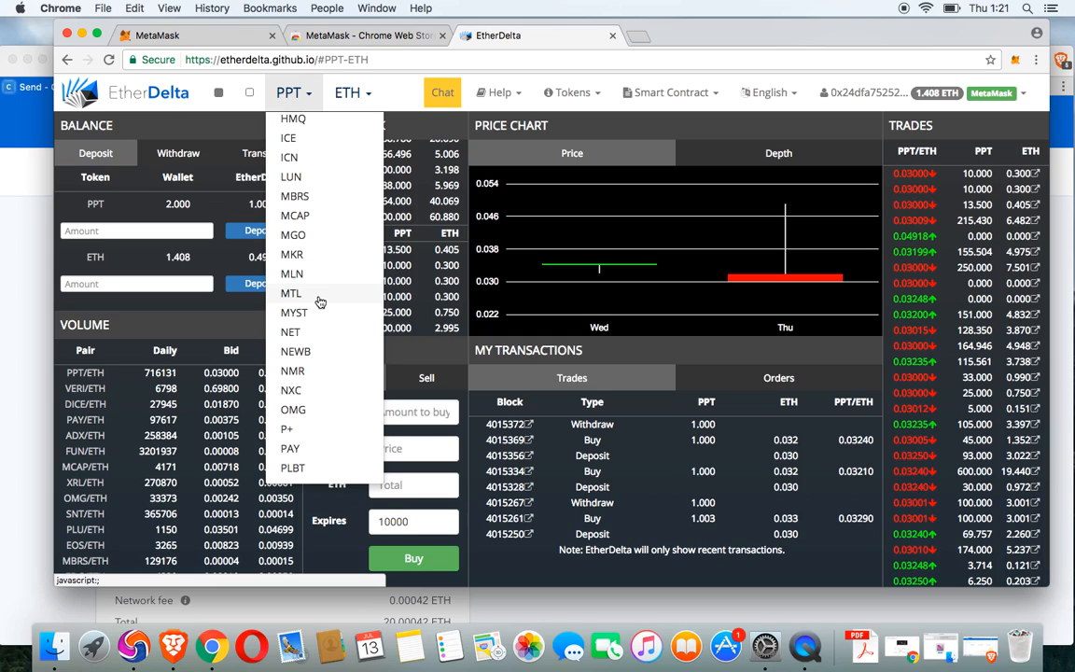
{"action": "mouse_move", "coordinate": [319, 243]}
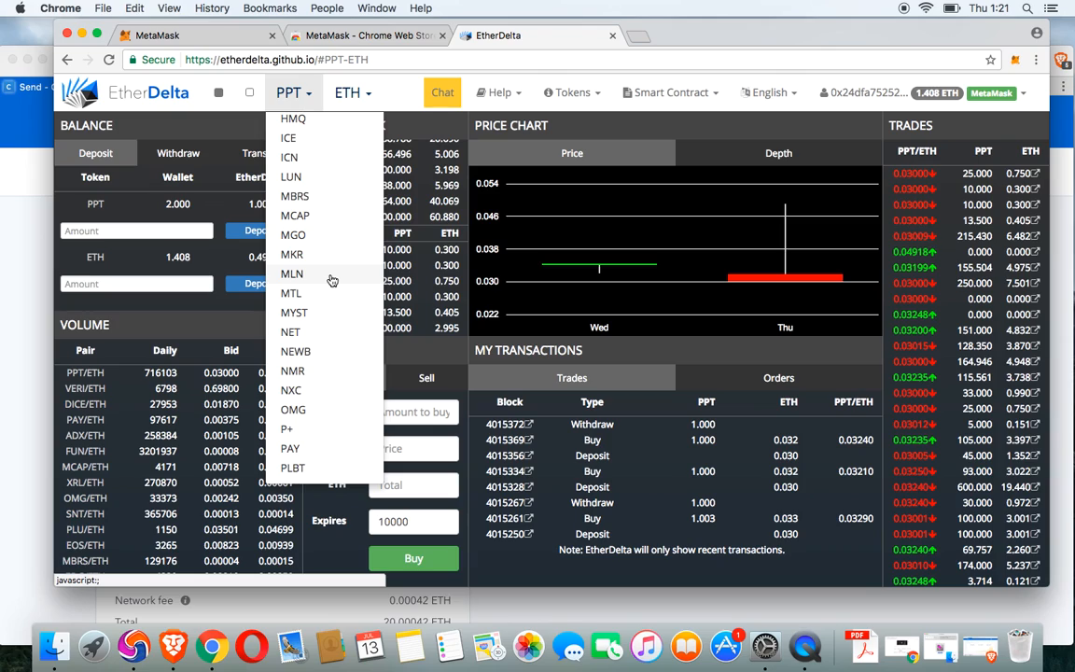
{"action": "mouse_move", "coordinate": [324, 280]}
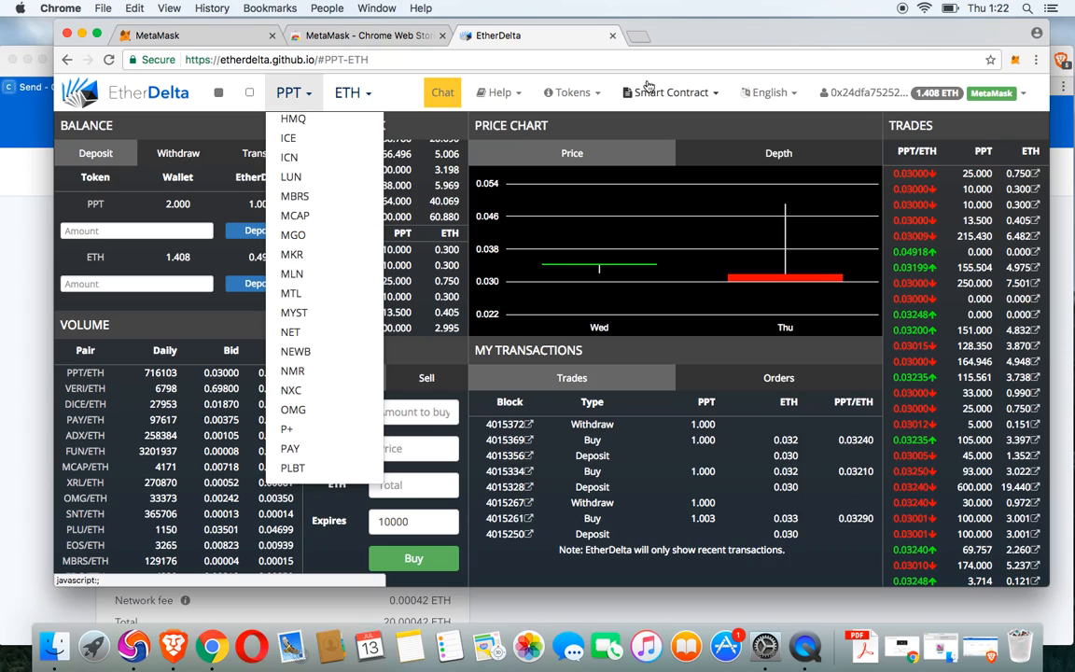
Step: Reopen the token list, scroll to its end, and close it, staying on PPT/ETH
{"action": "left_click", "coordinate": [290, 92]}
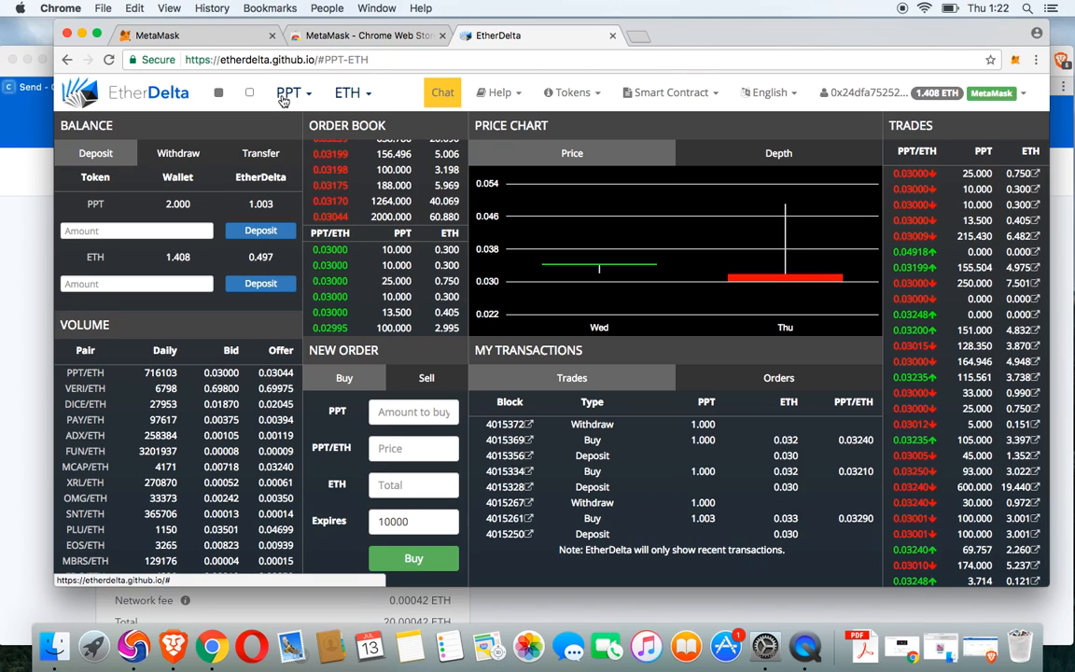
{"action": "mouse_move", "coordinate": [335, 97]}
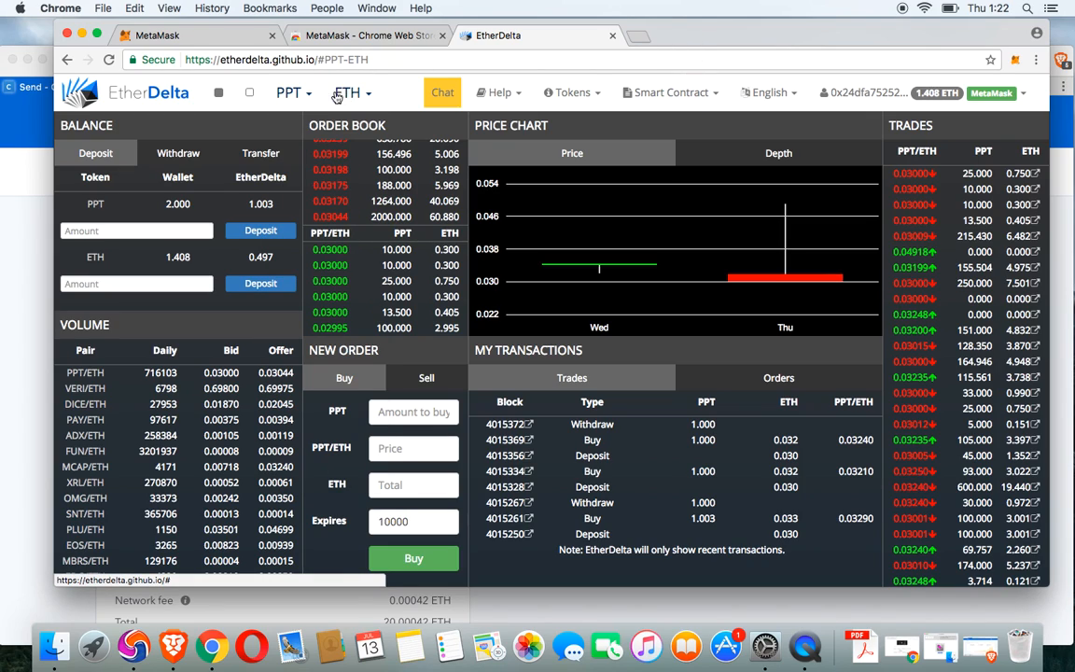
{"action": "left_click", "coordinate": [293, 92]}
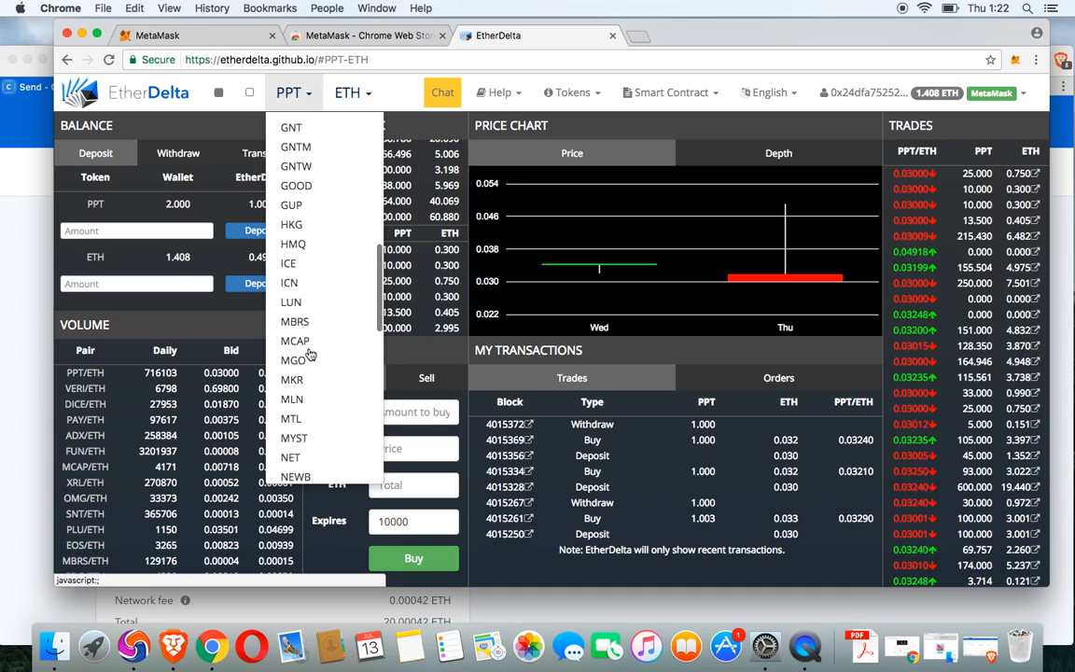
{"action": "scroll", "scroll_direction": "down", "scroll_amount": 3}
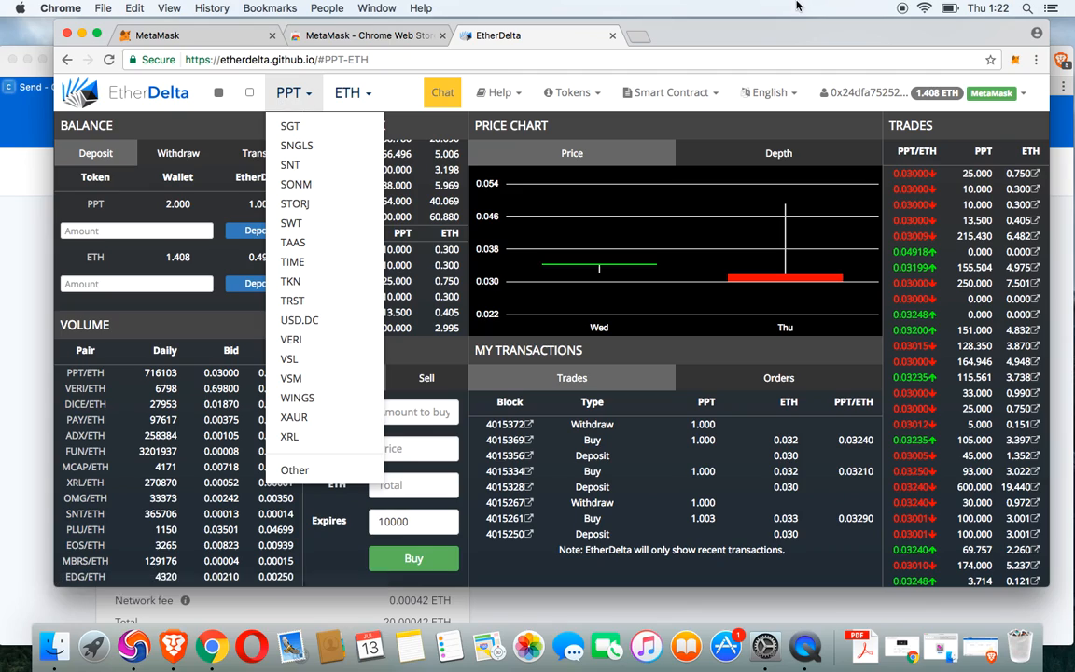
{"action": "left_click", "coordinate": [136, 284]}
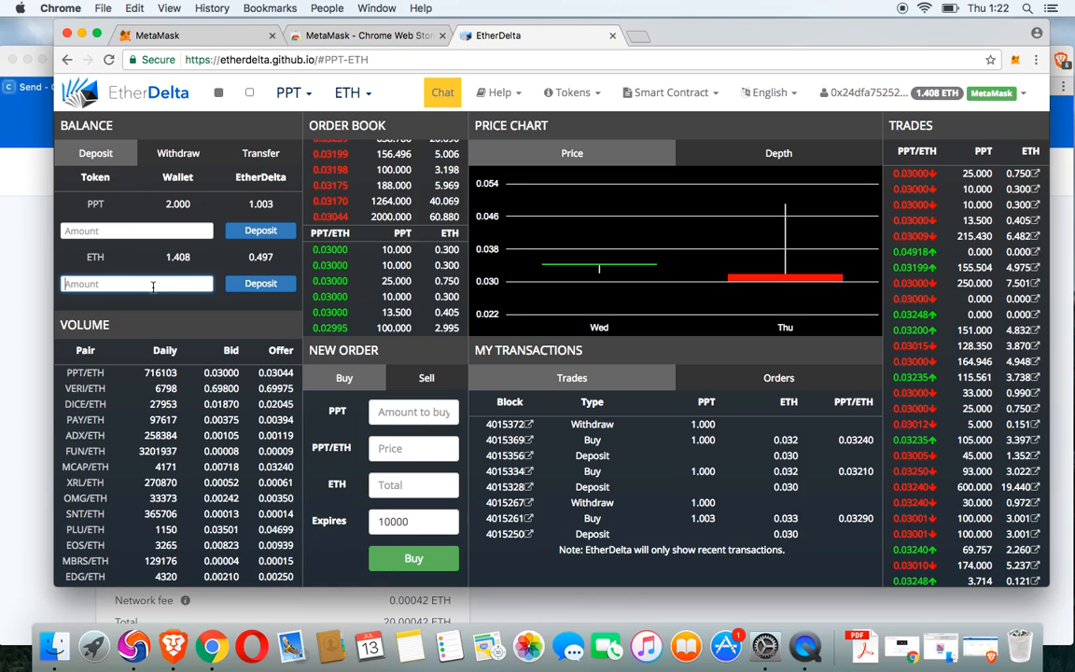
Step: Type the ETH deposit amount into the Deposit field in the Balance panel
{"action": "left_click", "coordinate": [136, 282]}
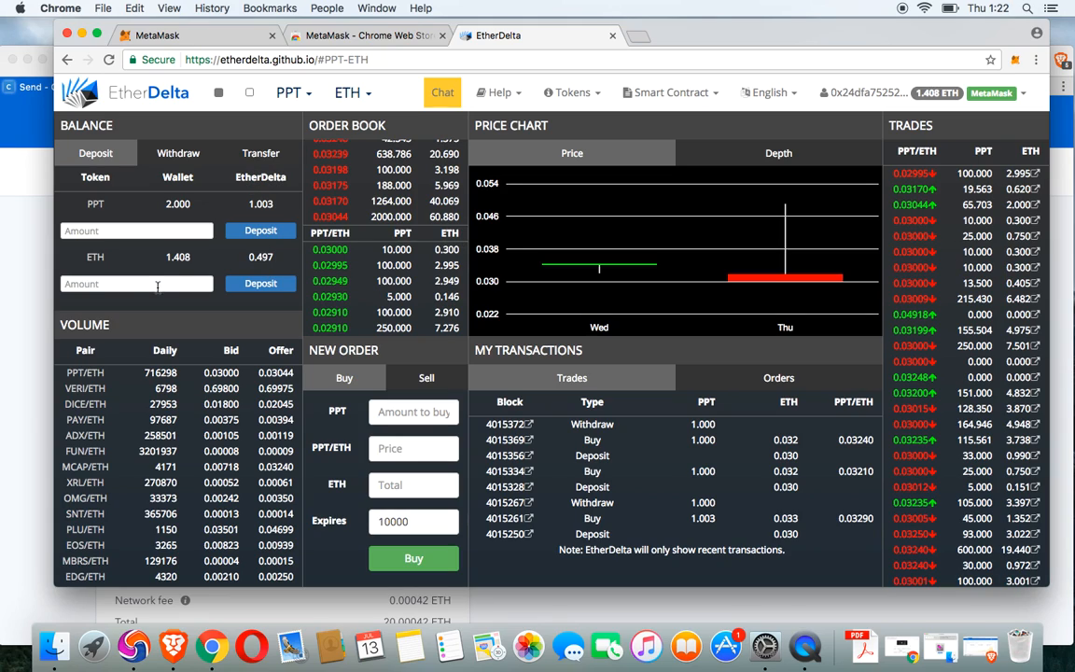
{"action": "type", "text": ".03"}
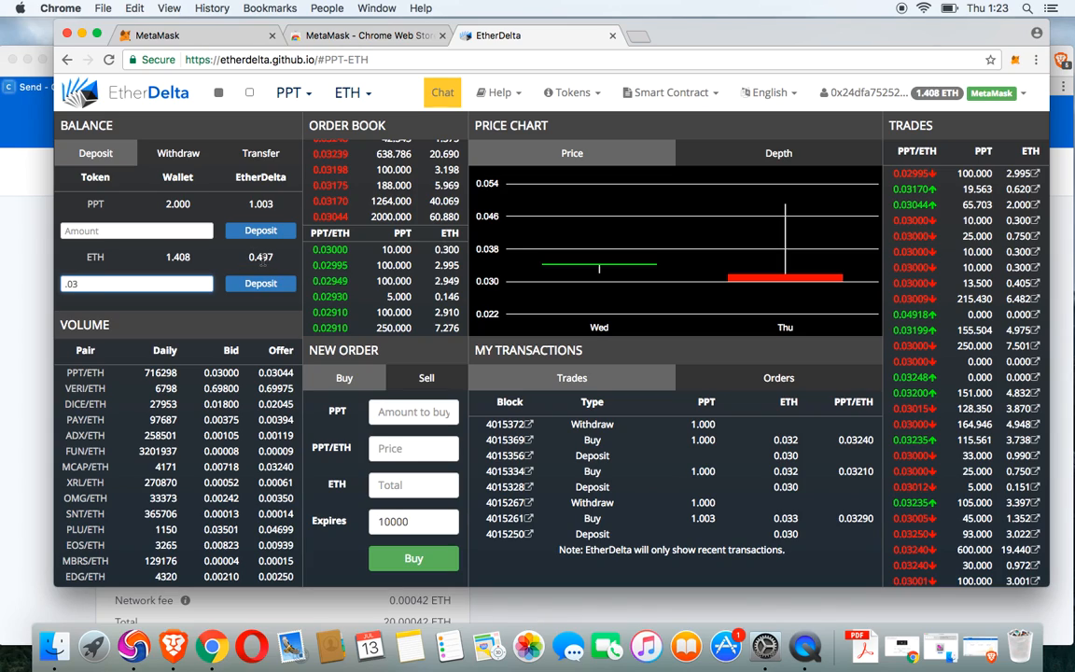
{"action": "mouse_move", "coordinate": [272, 271]}
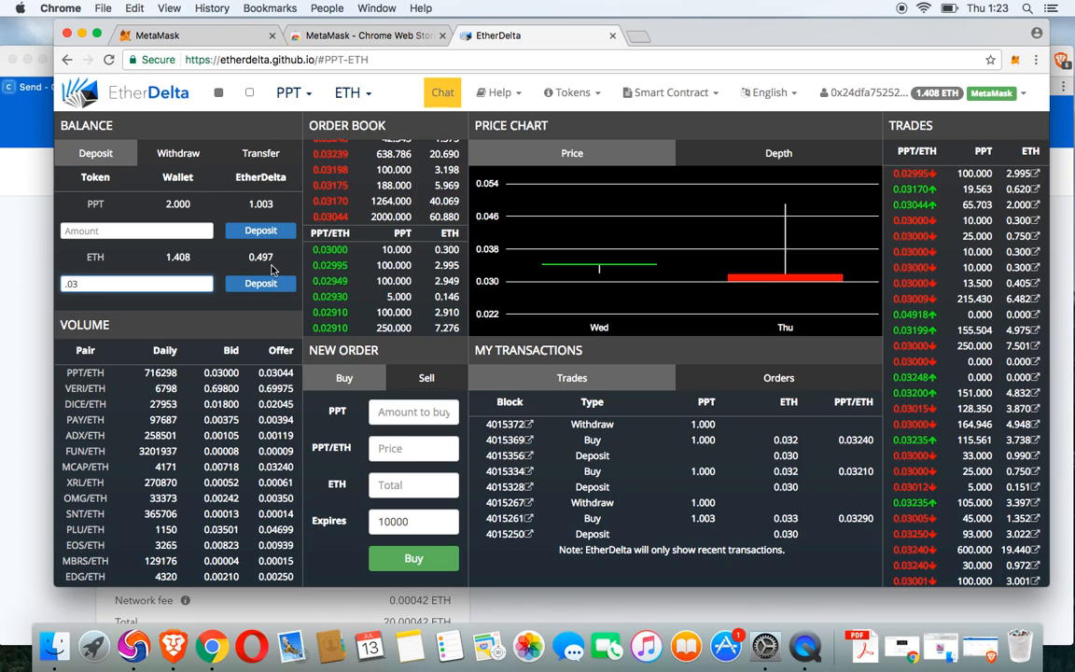
{"action": "mouse_move", "coordinate": [223, 281]}
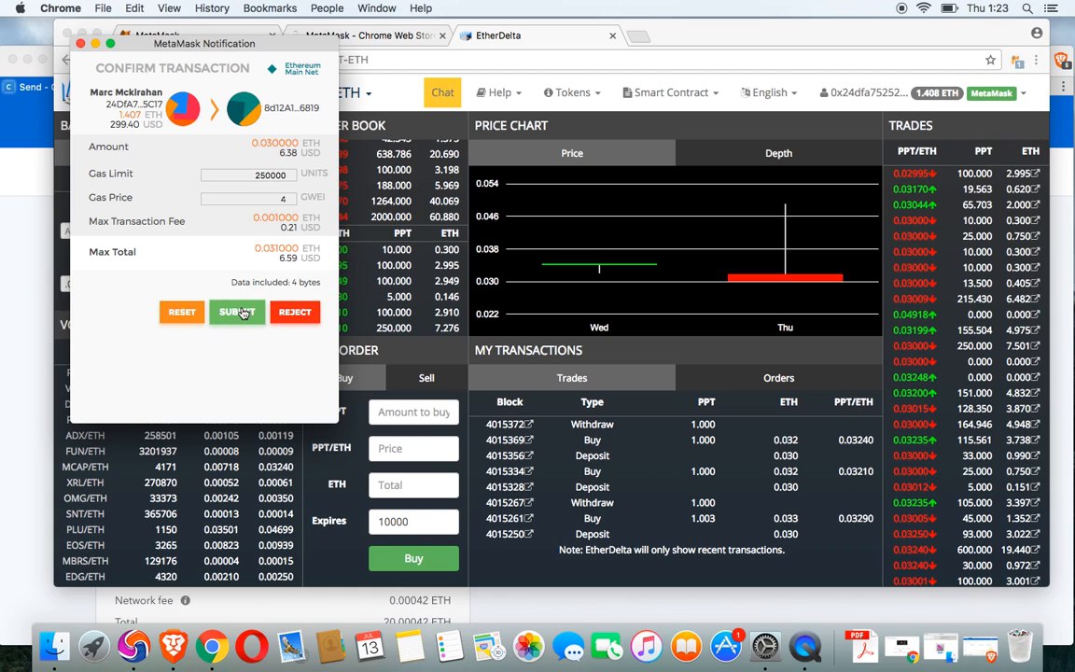
Step: Approve the 0.03 ETH deposit in MetaMask and dismiss EtherDelta's transaction notice
{"action": "left_click", "coordinate": [236, 312]}
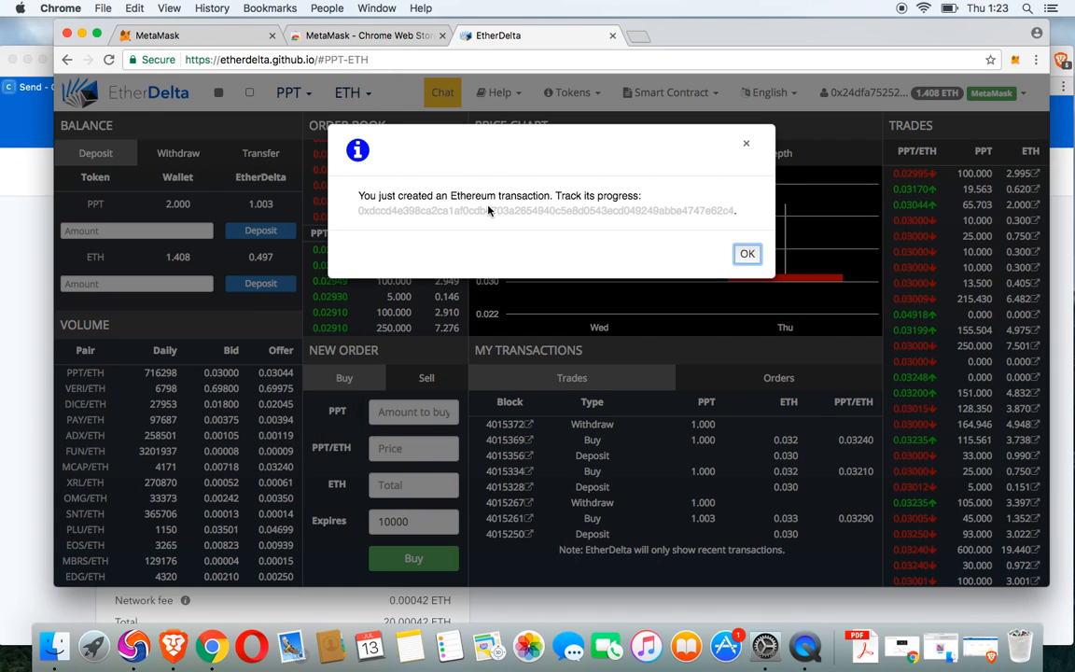
{"action": "left_click", "coordinate": [747, 253]}
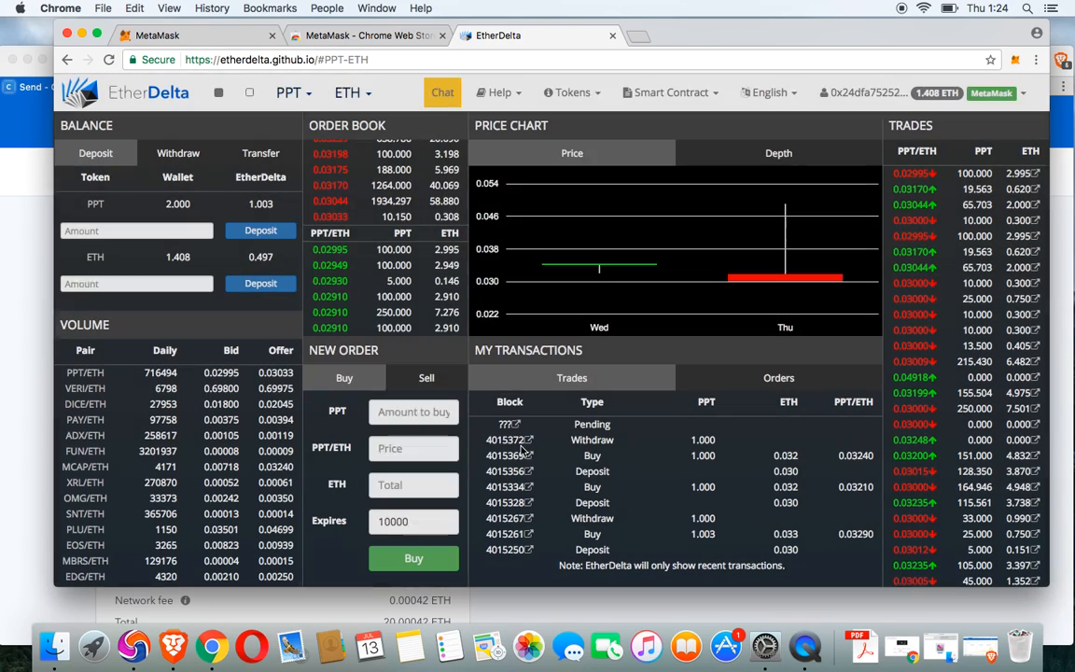
Step: Enter a buy of 1 PPT at price 0.02995 ETH, totalling 0.030 ETH
{"action": "type", "text": "1"}
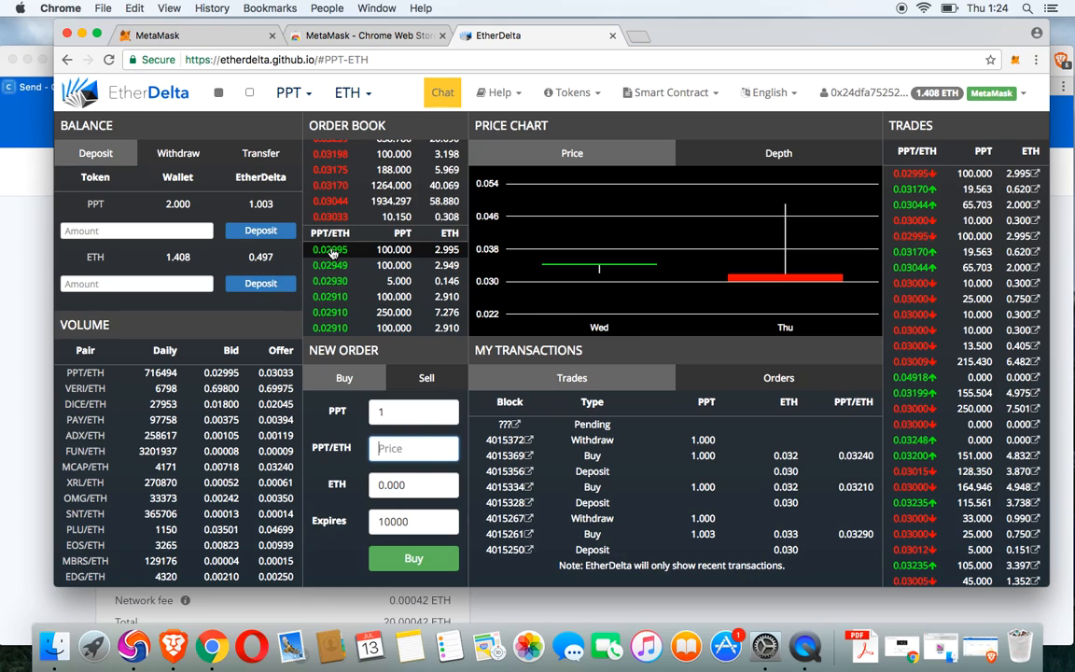
{"action": "left_click", "coordinate": [413, 448]}
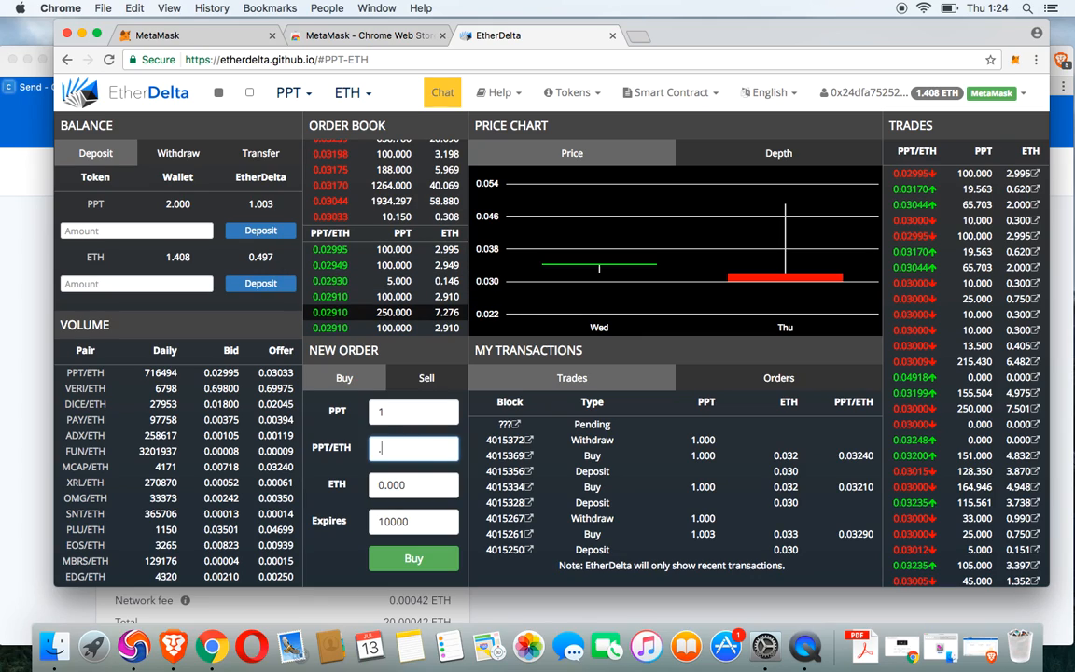
{"action": "type", "text": ".02"}
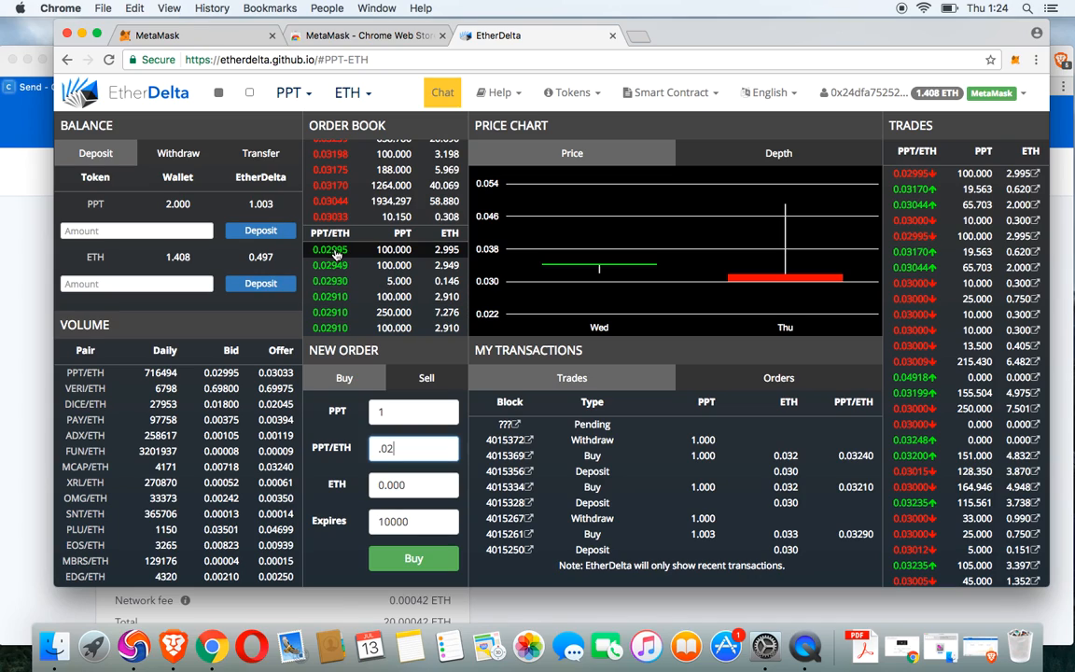
{"action": "mouse_move", "coordinate": [329, 217]}
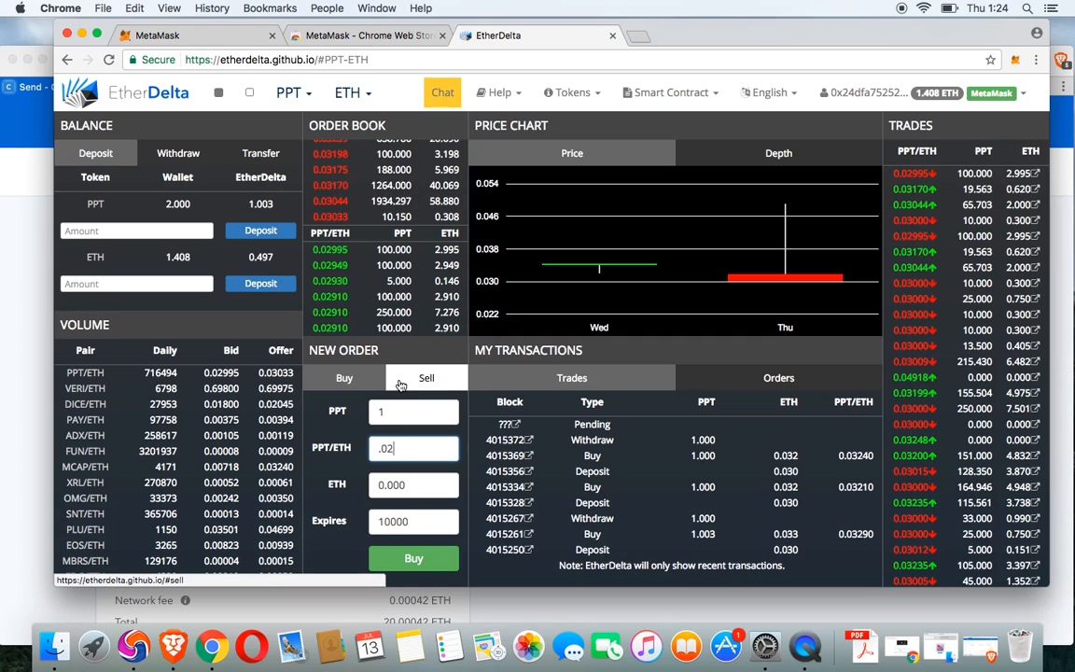
{"action": "left_click", "coordinate": [344, 378]}
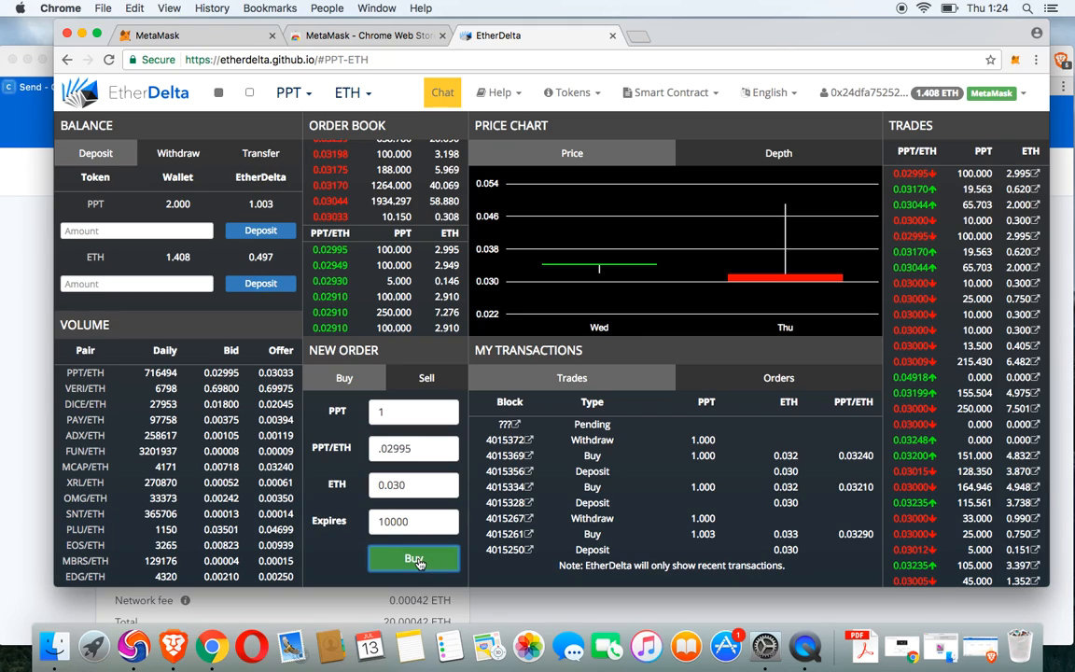
Step: Place the 1 PPT buy order and sign it in MetaMask
{"action": "left_click", "coordinate": [413, 556]}
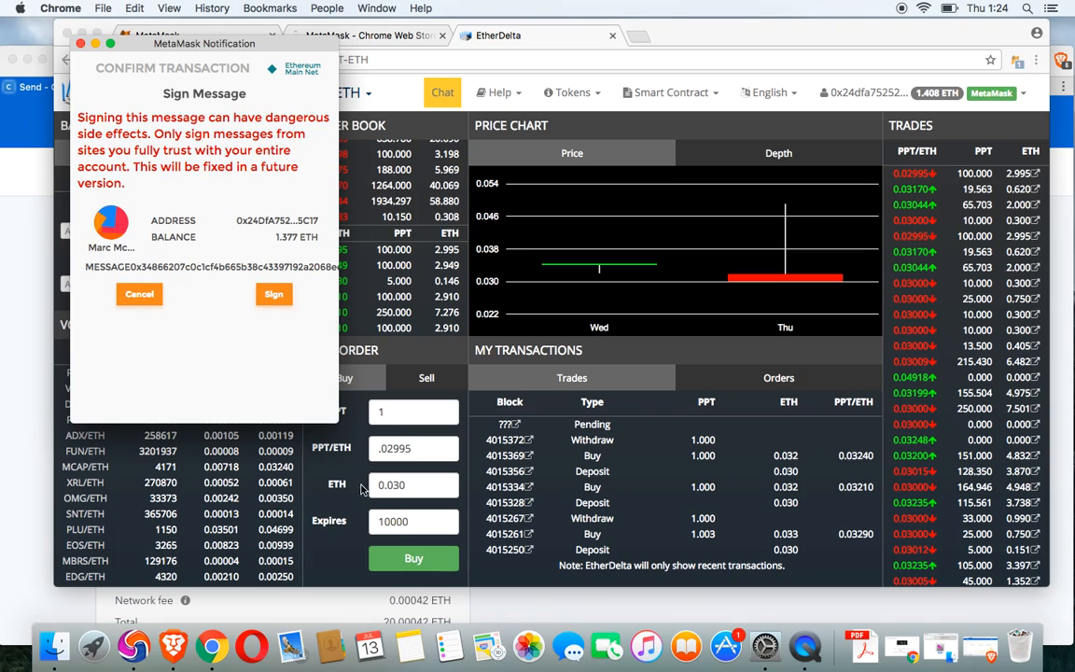
{"action": "mouse_move", "coordinate": [144, 264]}
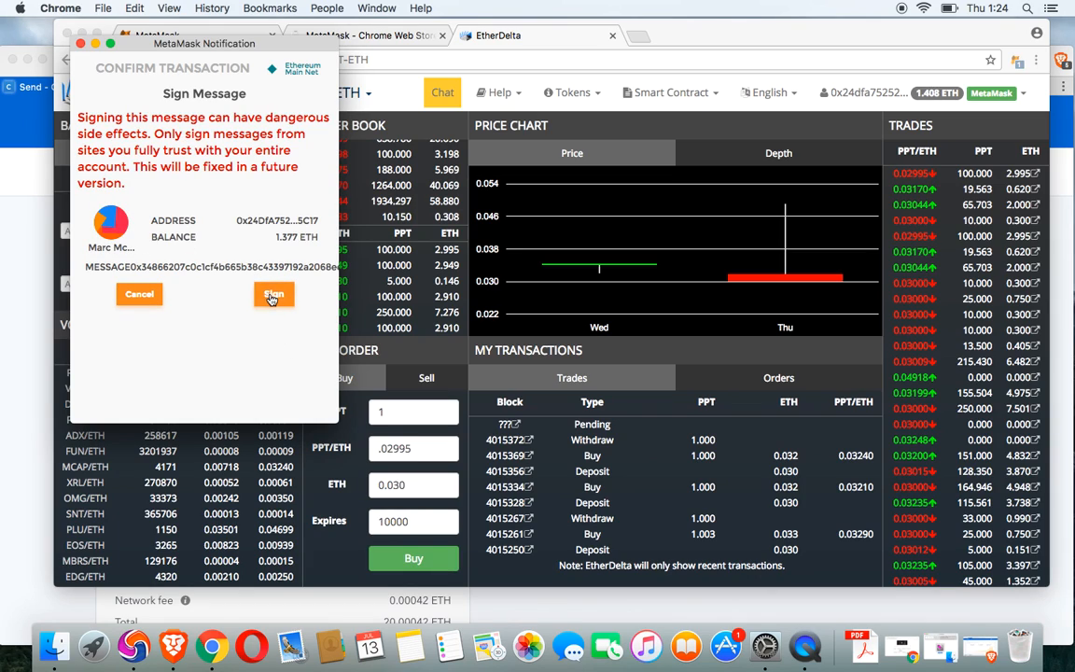
{"action": "left_click", "coordinate": [273, 294]}
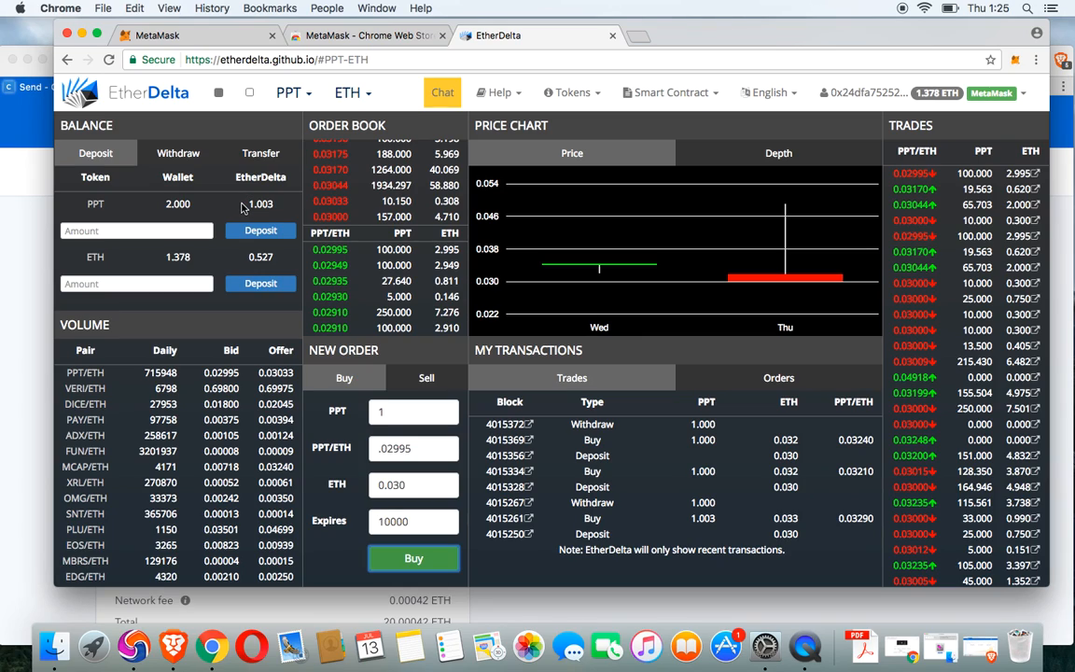
{"action": "mouse_move", "coordinate": [245, 210]}
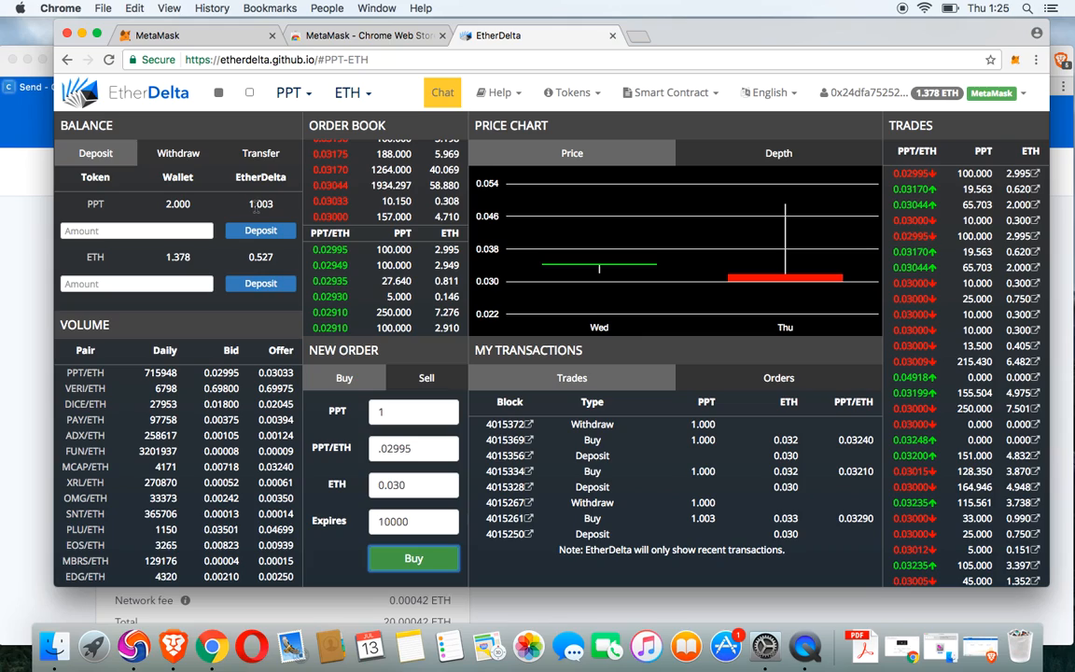
Step: Withdraw 1 PPT from the exchange and submit the transaction in MetaMask
{"action": "left_click", "coordinate": [178, 153]}
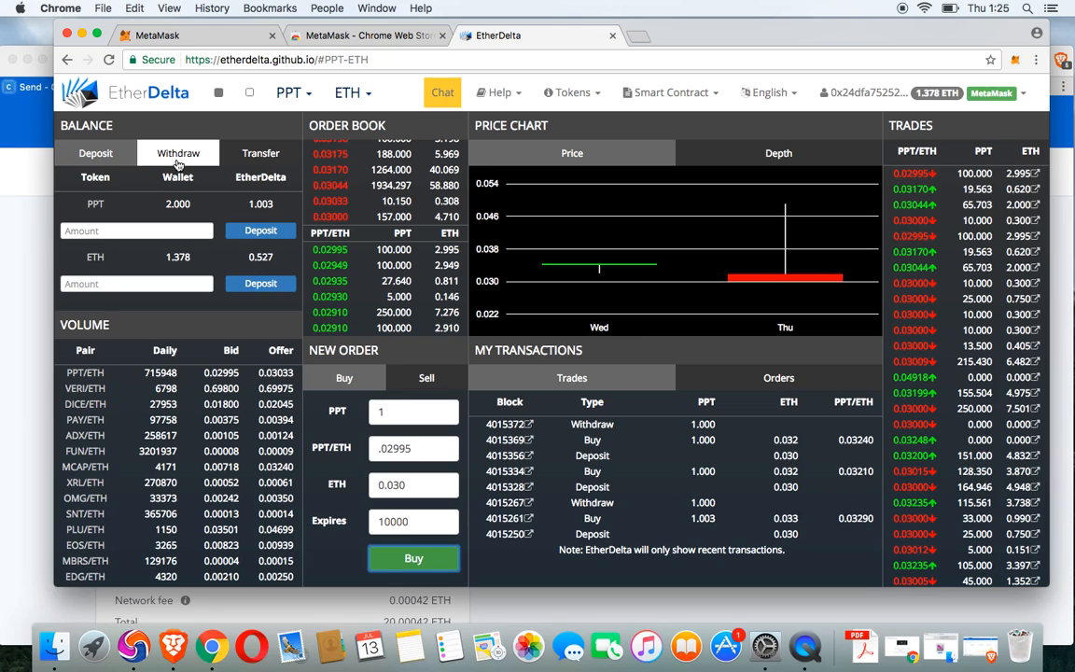
{"action": "left_click", "coordinate": [177, 153]}
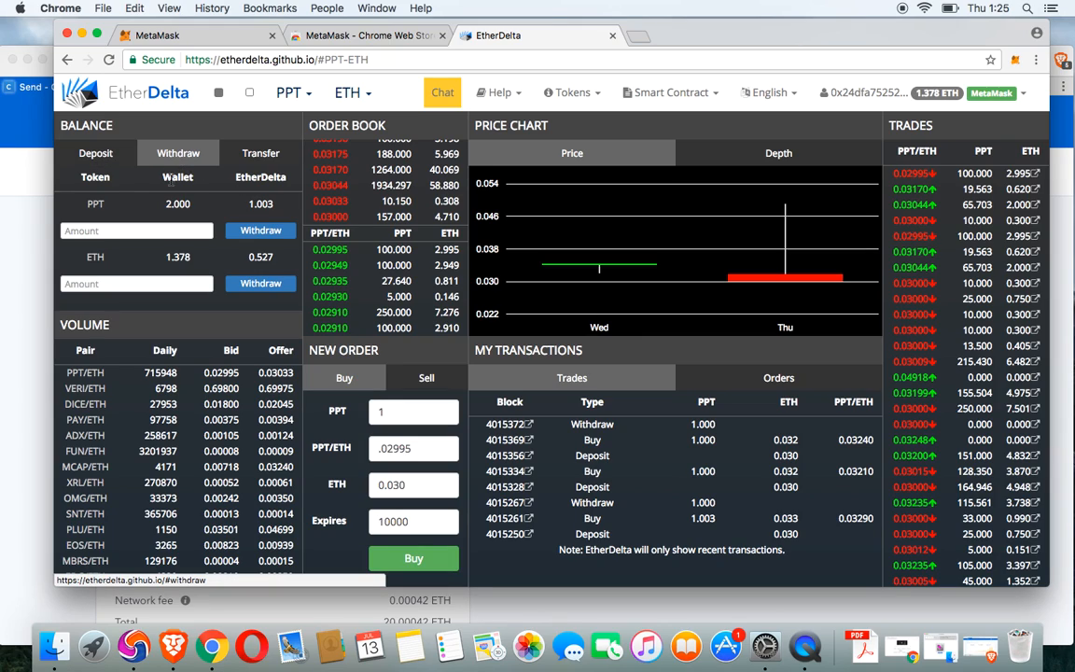
{"action": "type", "text": "1"}
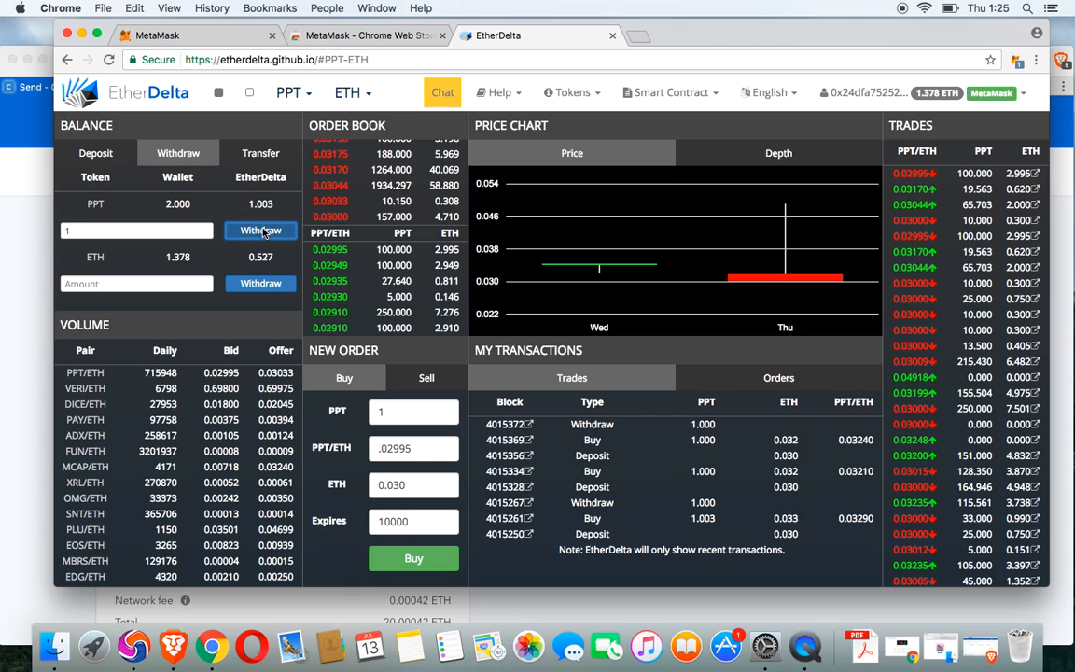
{"action": "left_click", "coordinate": [261, 230]}
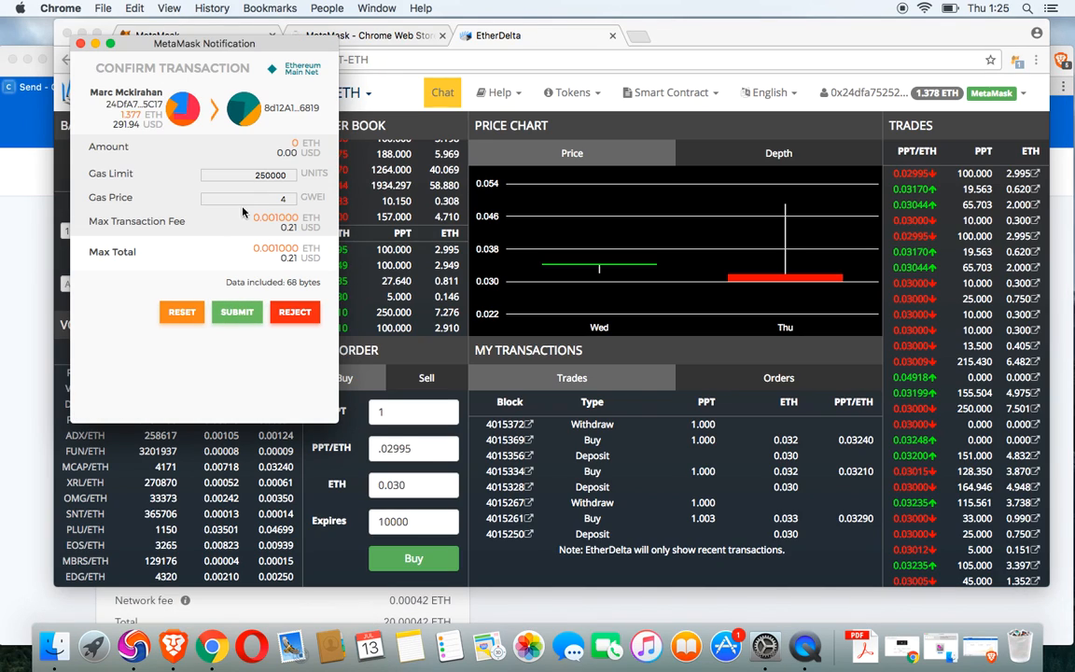
{"action": "mouse_move", "coordinate": [250, 128]}
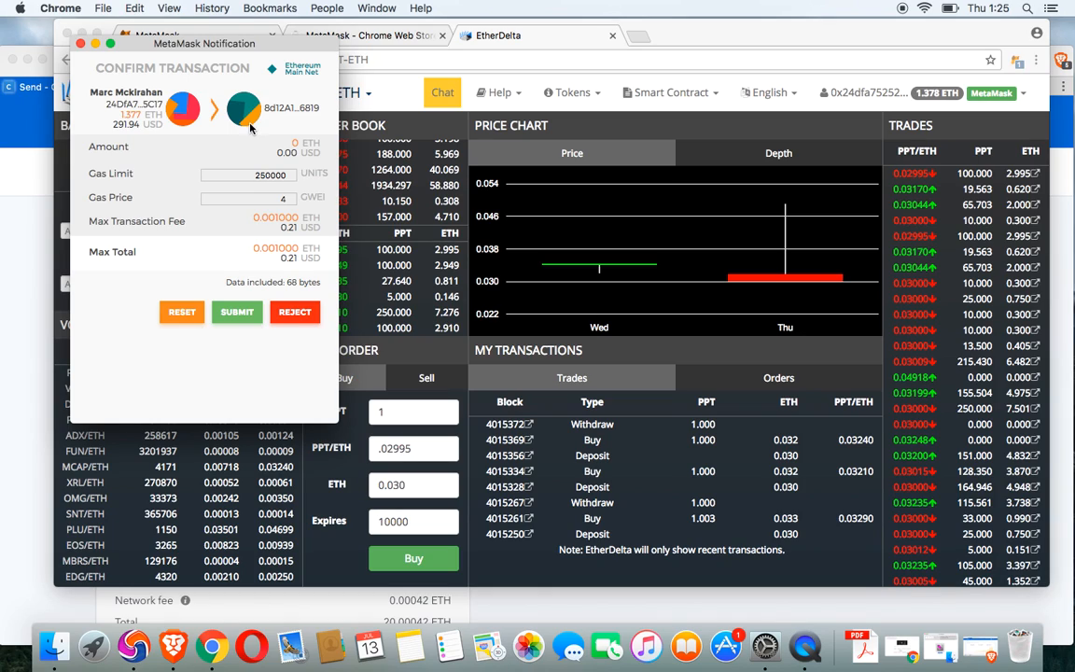
{"action": "mouse_move", "coordinate": [278, 235]}
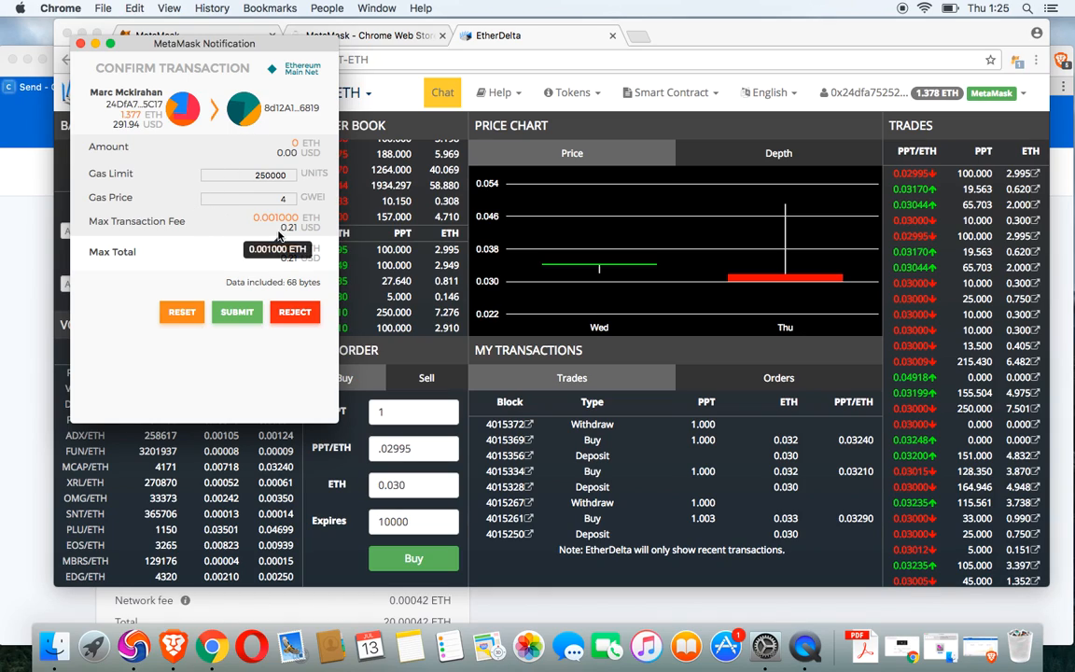
{"action": "mouse_move", "coordinate": [277, 248]}
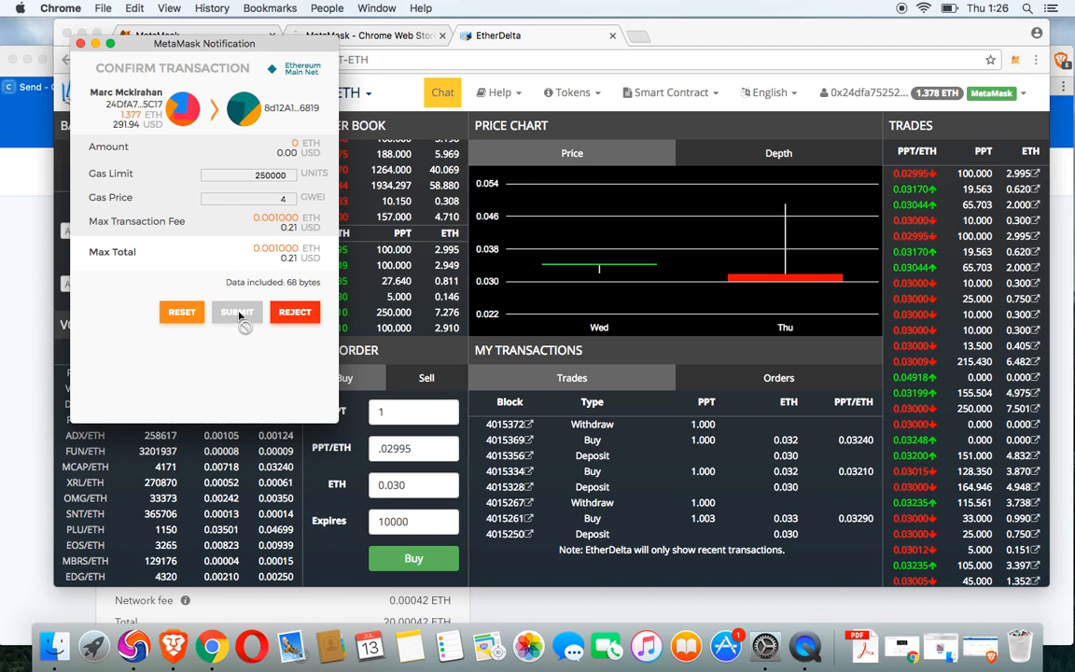
{"action": "left_click", "coordinate": [237, 312]}
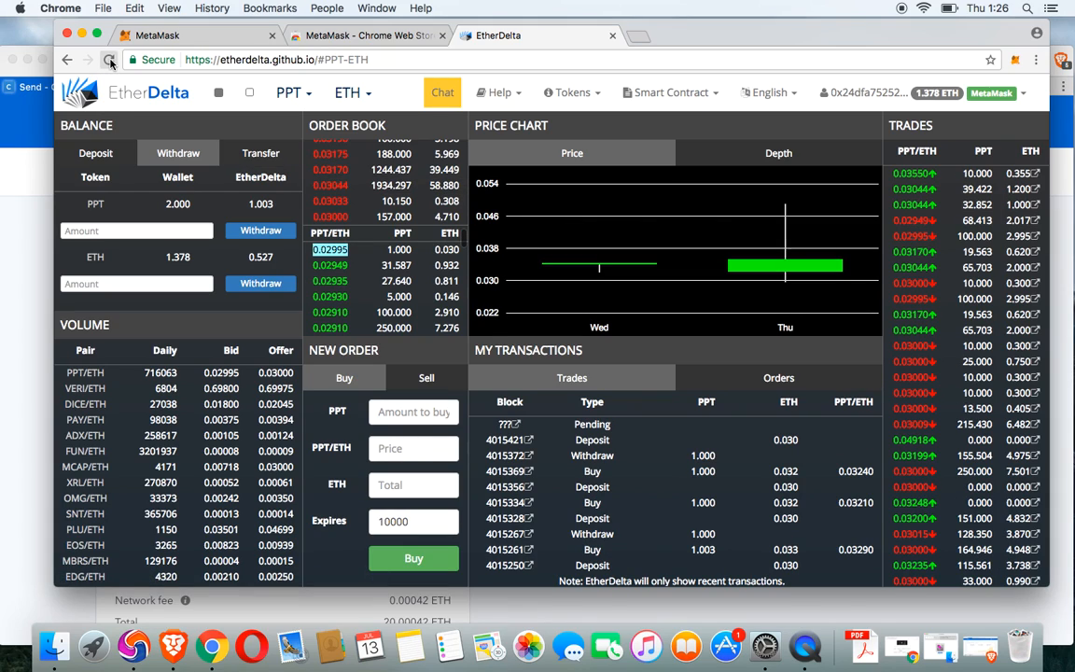
Step: Reload the EtherDelta page to update the order book
{"action": "left_click", "coordinate": [109, 60]}
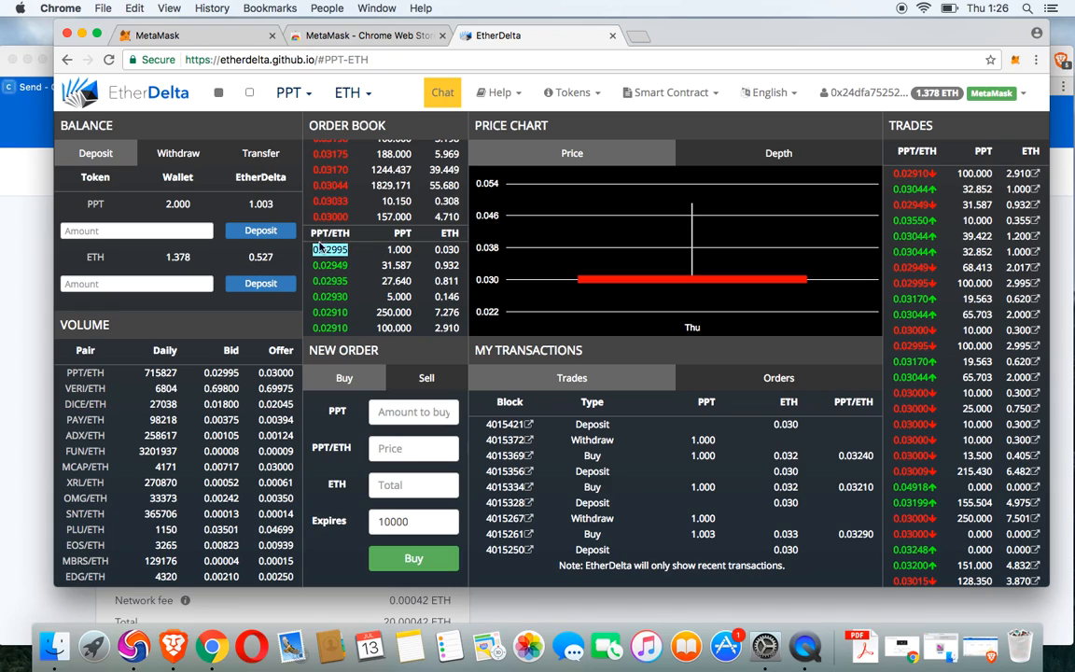
Step: Select the 0.02995 bid row in the order book, then open the Withdraw tab
{"action": "left_click", "coordinate": [329, 249]}
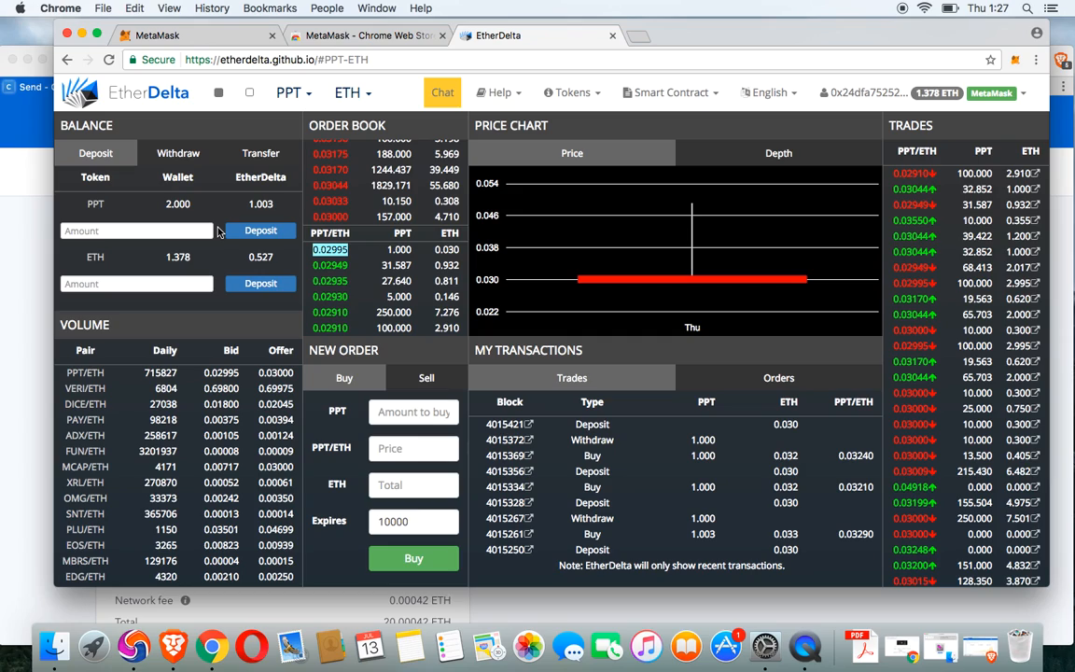
{"action": "mouse_move", "coordinate": [219, 228]}
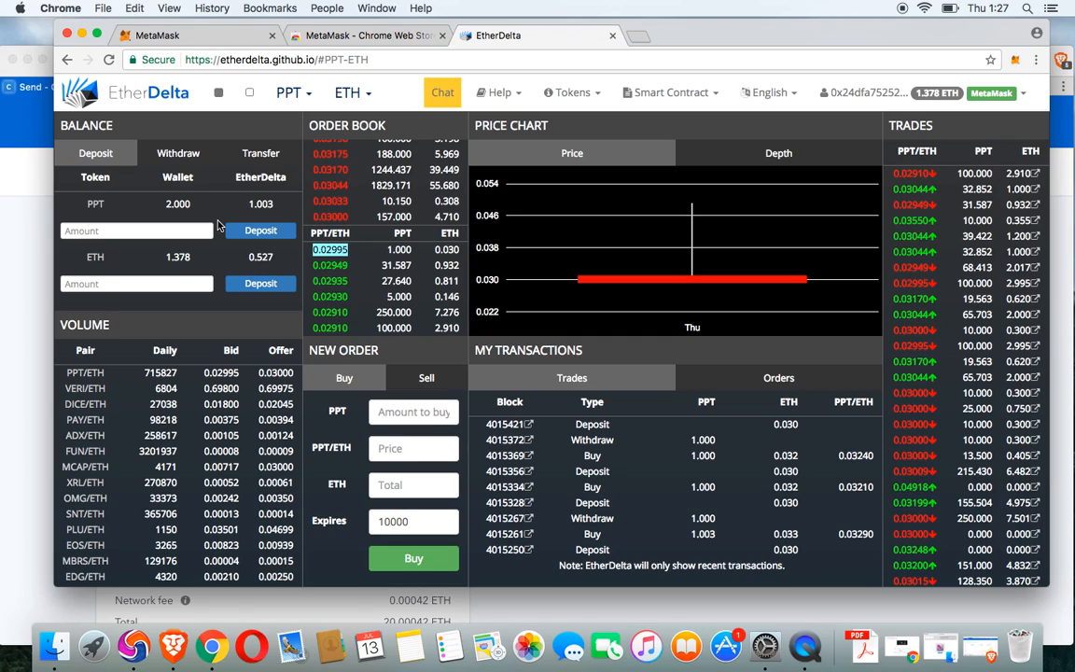
{"action": "mouse_move", "coordinate": [310, 228]}
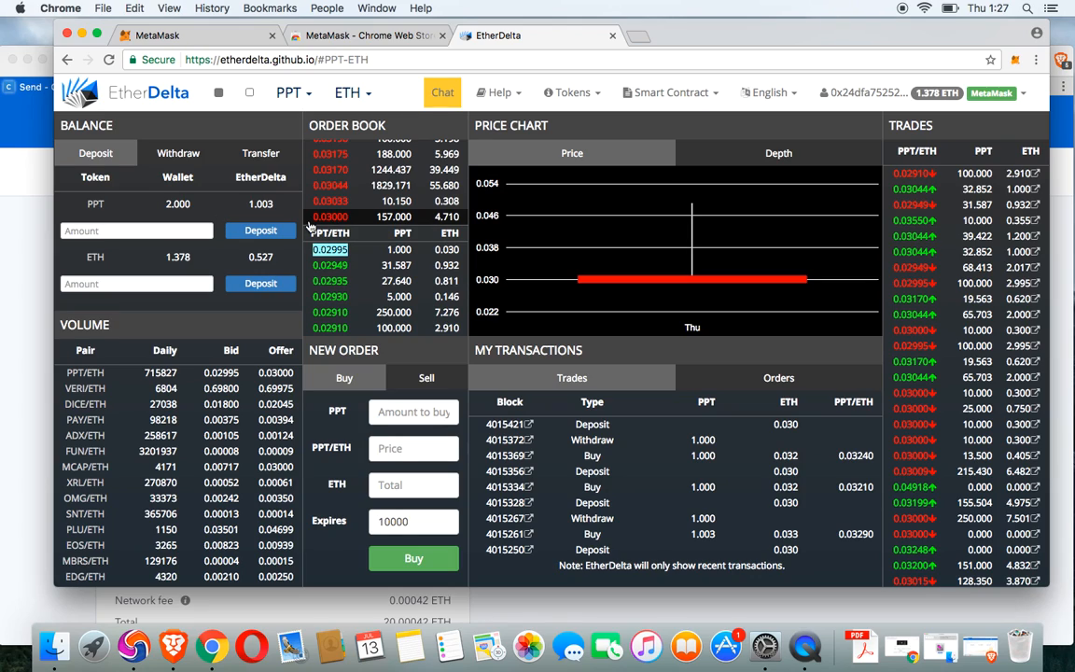
{"action": "mouse_move", "coordinate": [409, 439]}
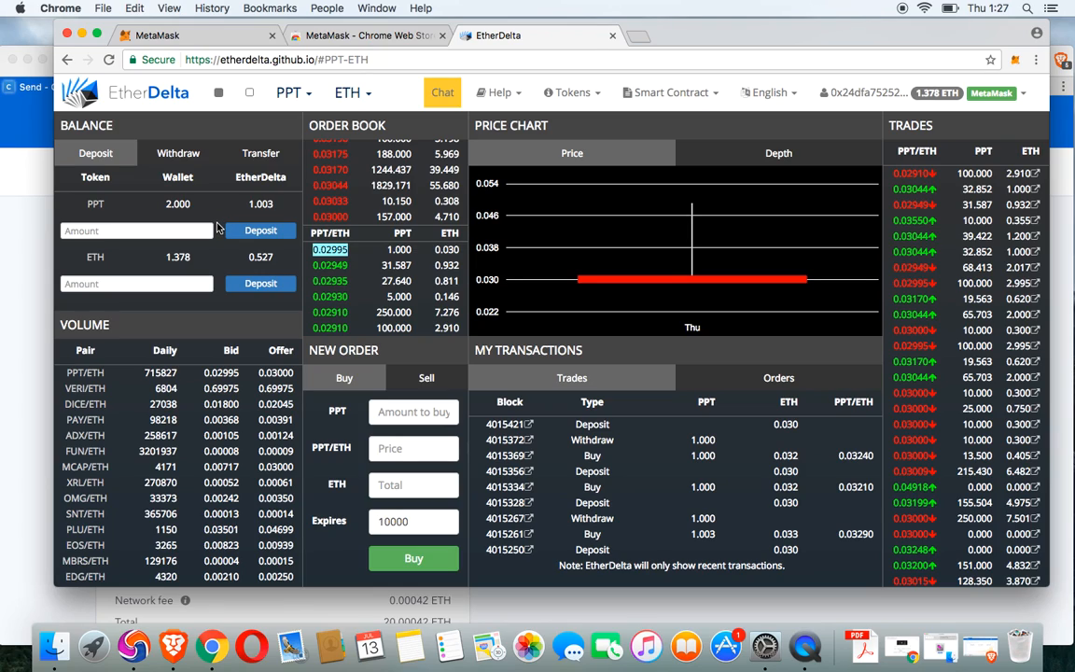
{"action": "mouse_move", "coordinate": [217, 200]}
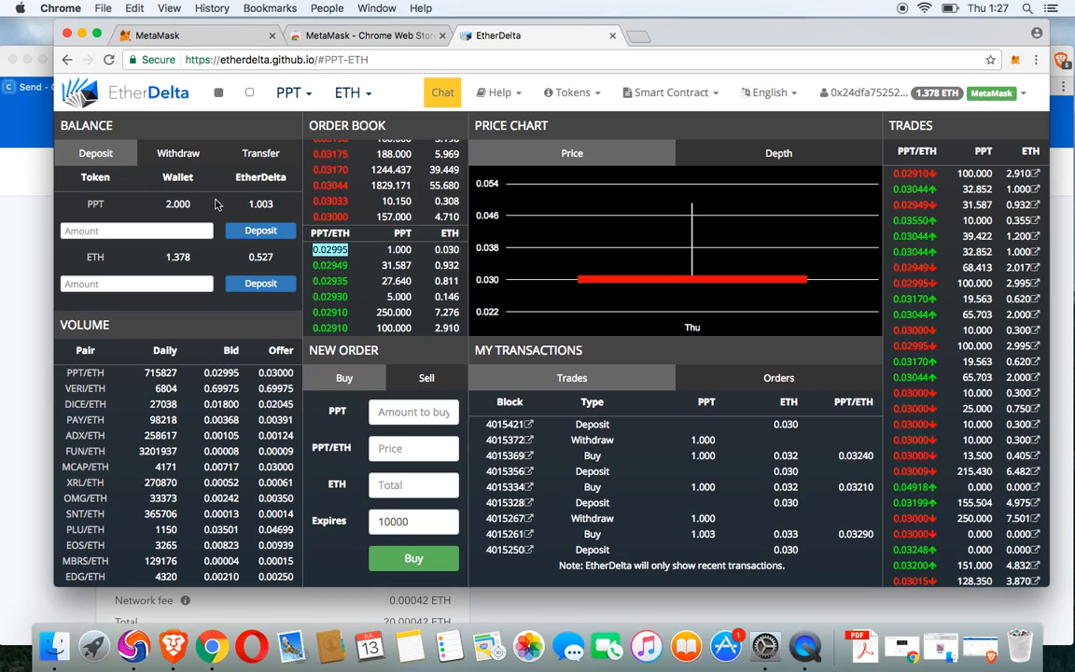
{"action": "mouse_move", "coordinate": [215, 199]}
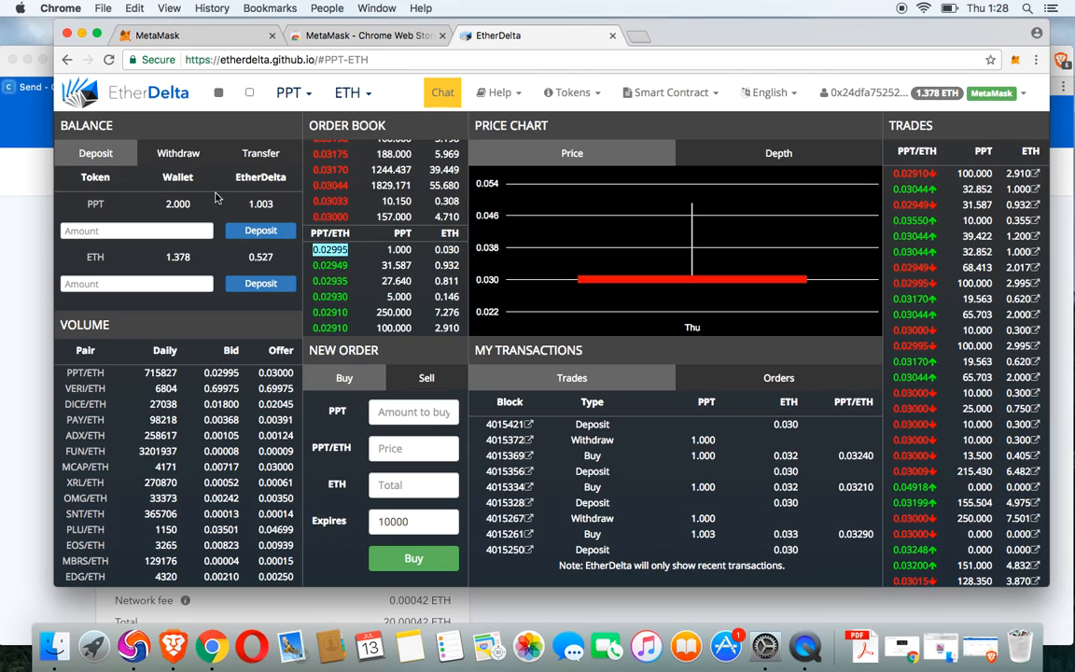
{"action": "mouse_move", "coordinate": [219, 233]}
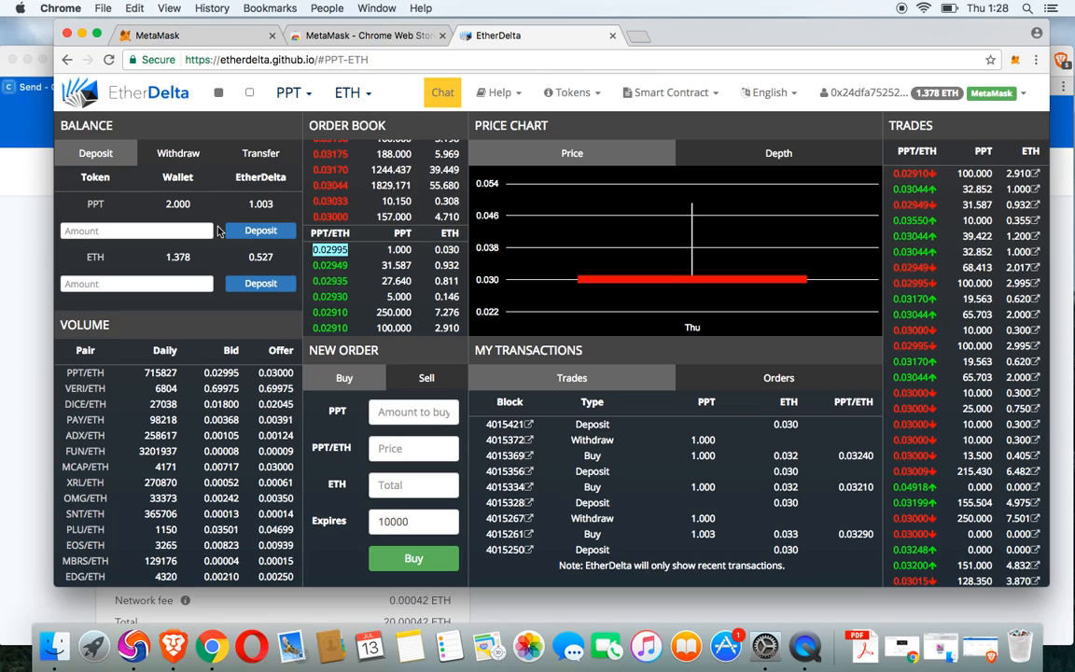
{"action": "mouse_move", "coordinate": [204, 180]}
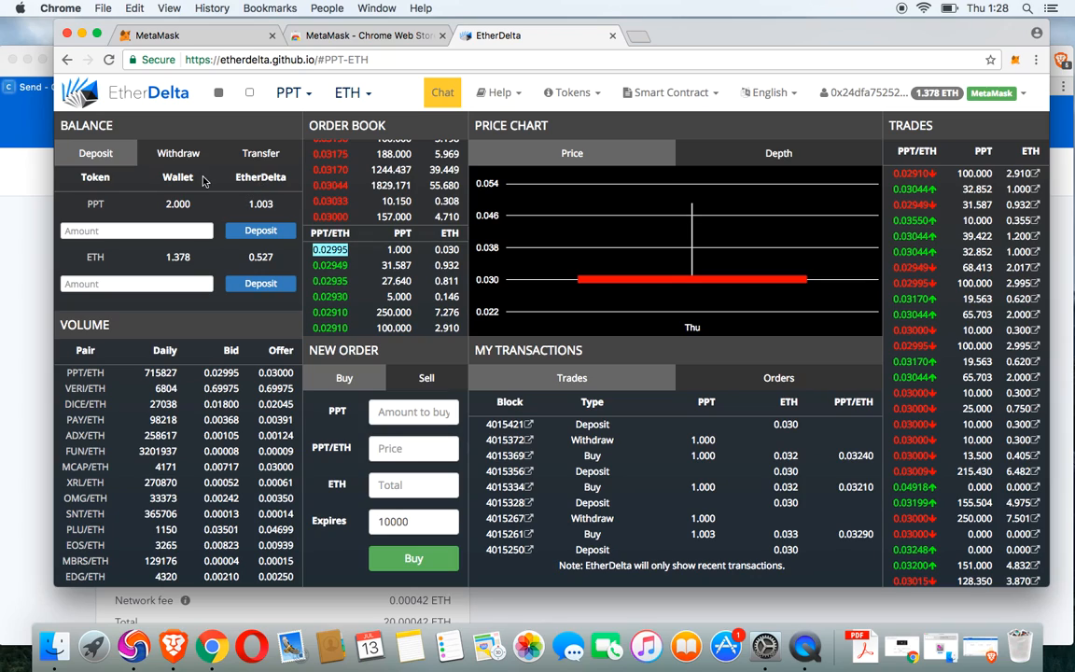
{"action": "mouse_move", "coordinate": [163, 191]}
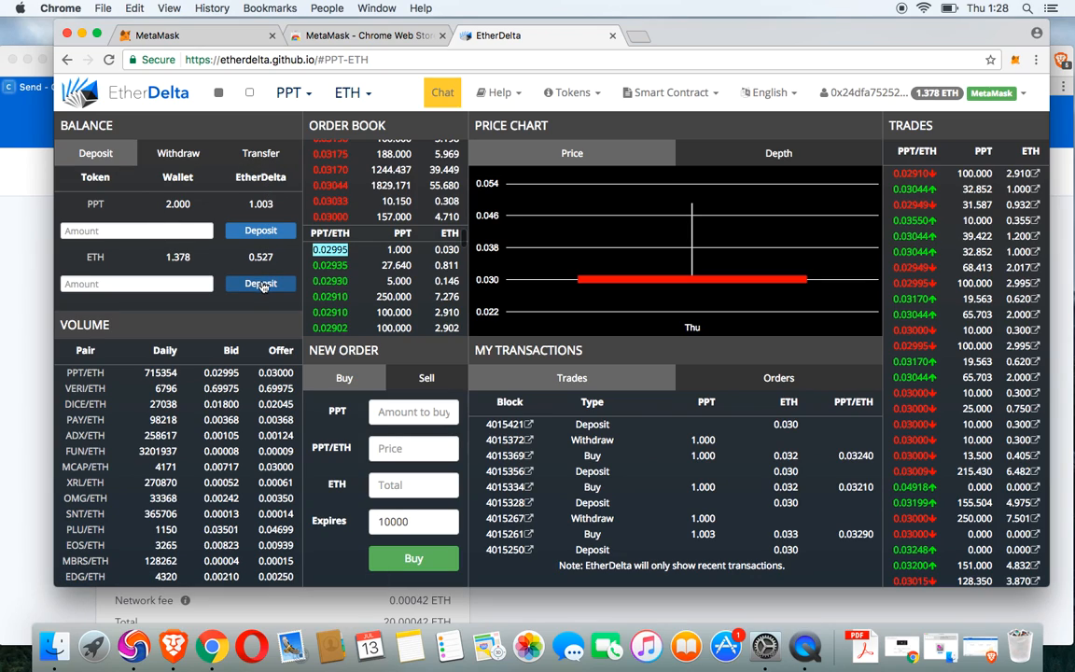
{"action": "mouse_move", "coordinate": [177, 153]}
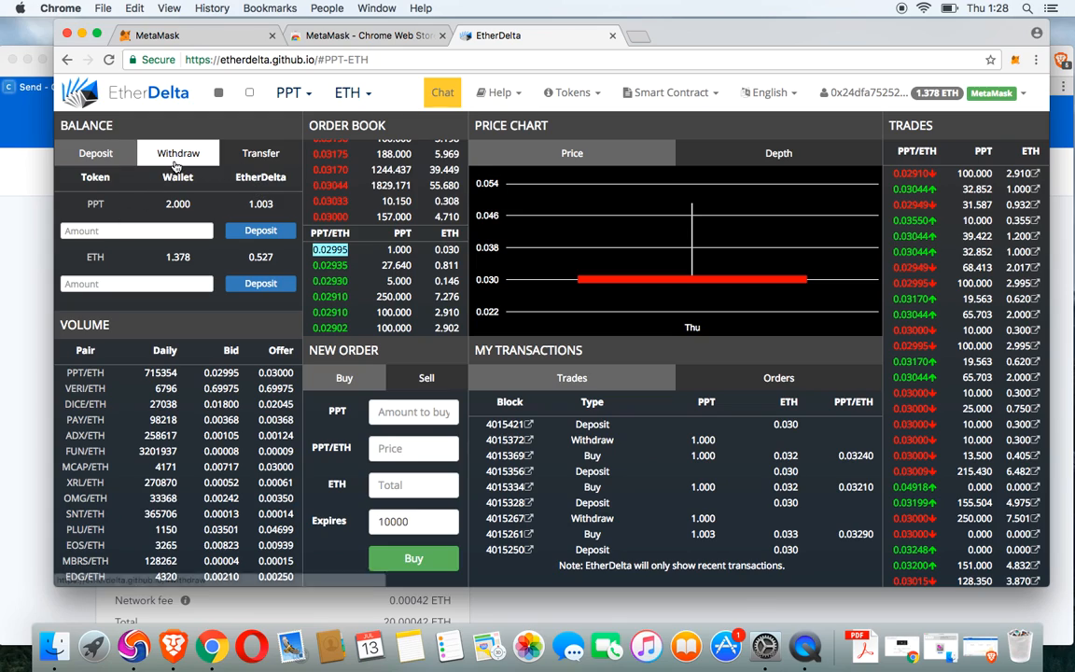
{"action": "left_click", "coordinate": [178, 153]}
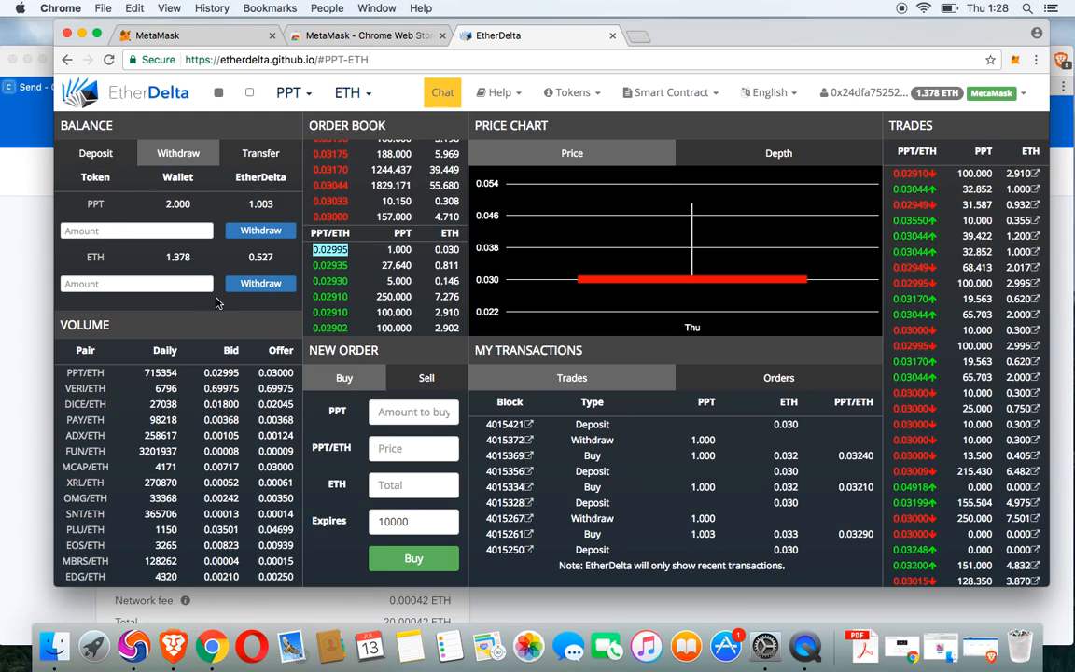
{"action": "mouse_move", "coordinate": [954, 49]}
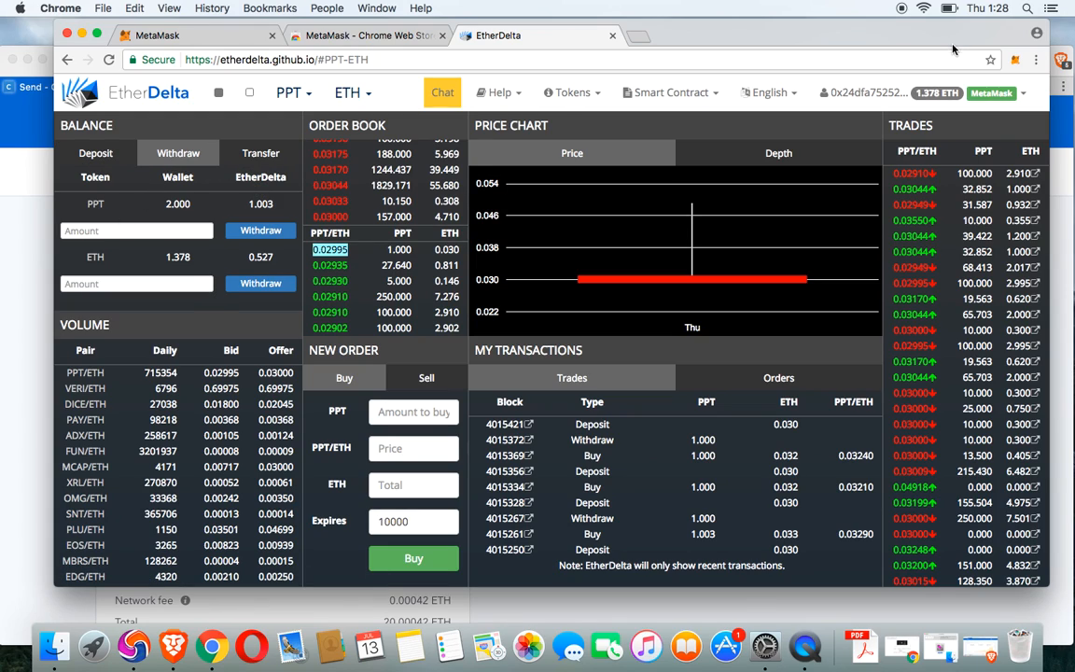
{"action": "mouse_move", "coordinate": [899, 19]}
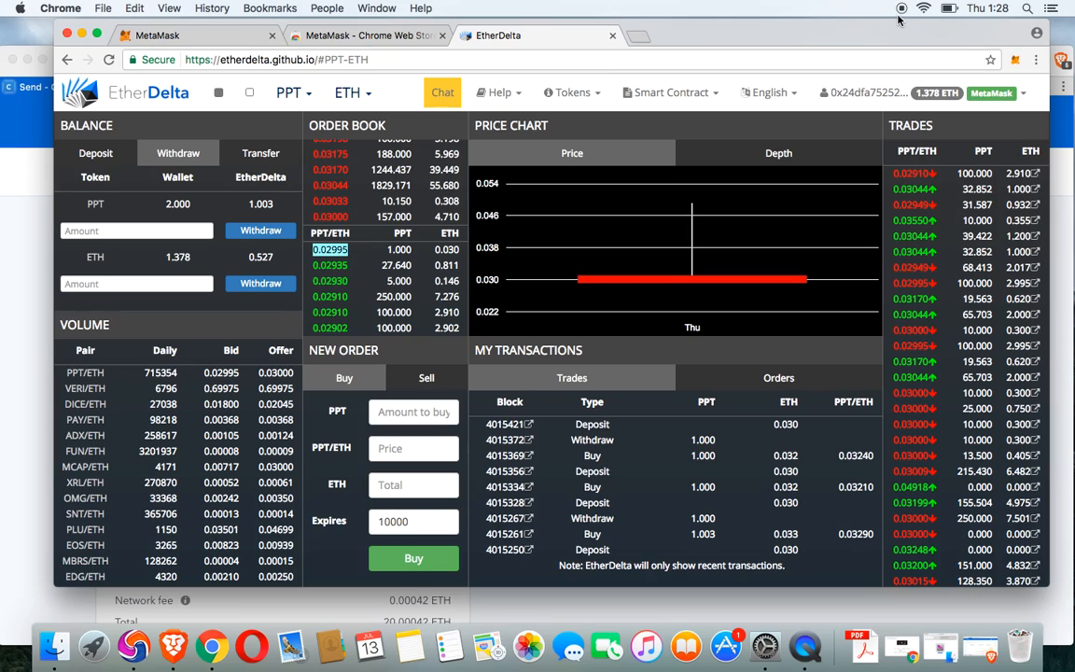